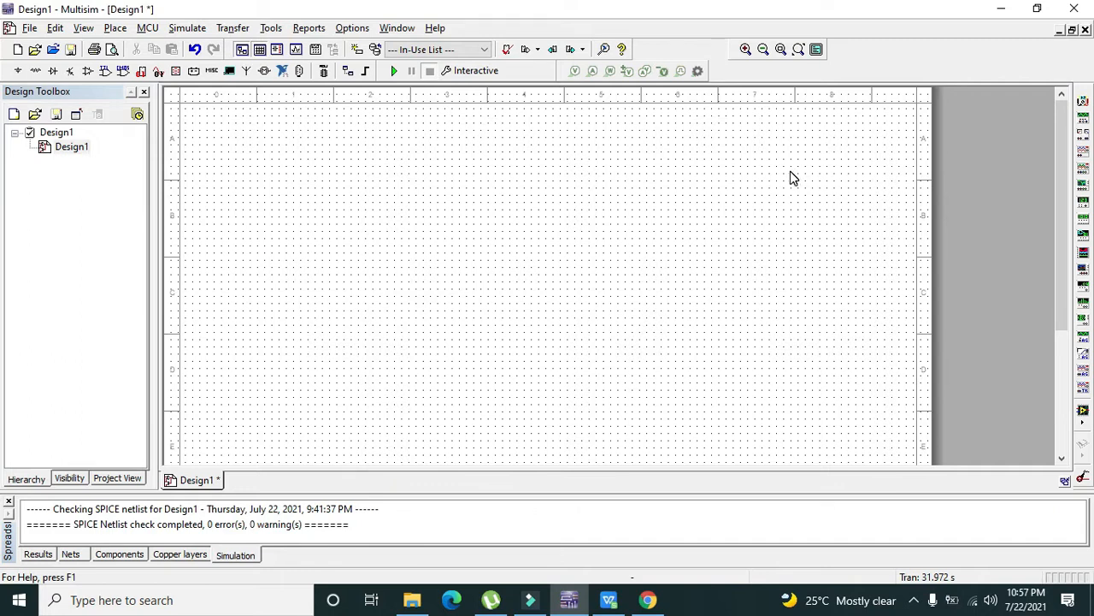
{"action": "mouse_move", "coordinate": [533, 239]}
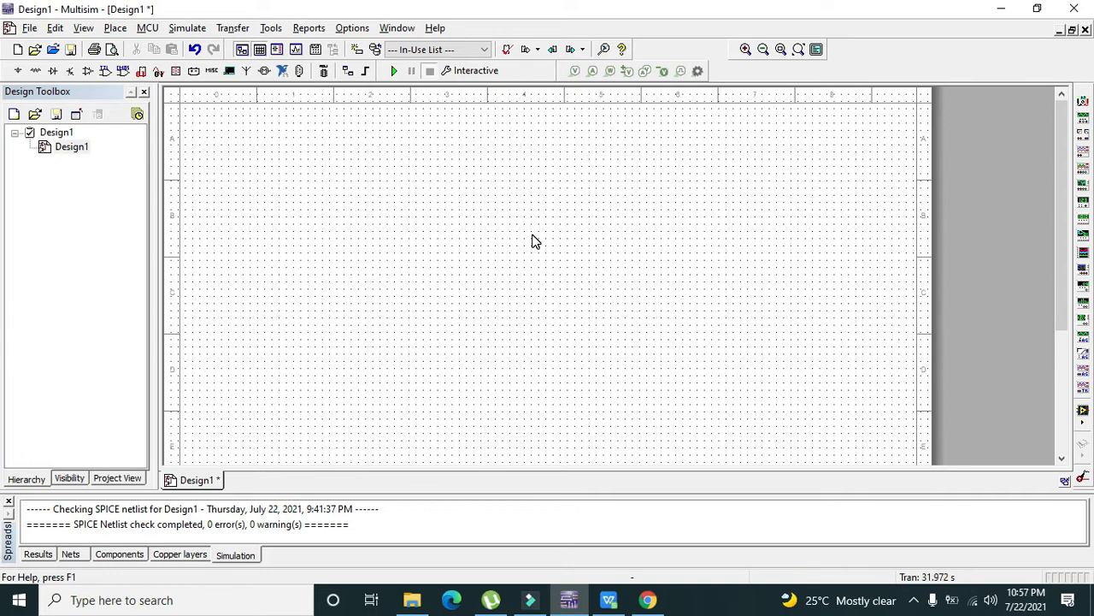
{"action": "mouse_move", "coordinate": [316, 227]}
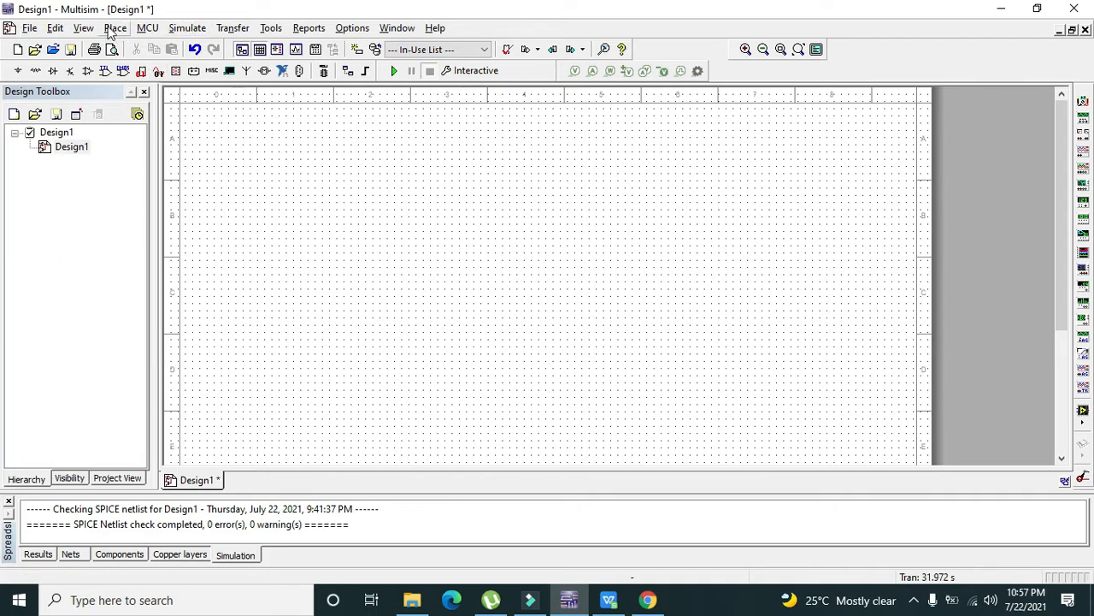
- Select the DCD_BARGRAPH part from the BARGRAPH family in the component database
{"action": "left_click", "coordinate": [115, 27]}
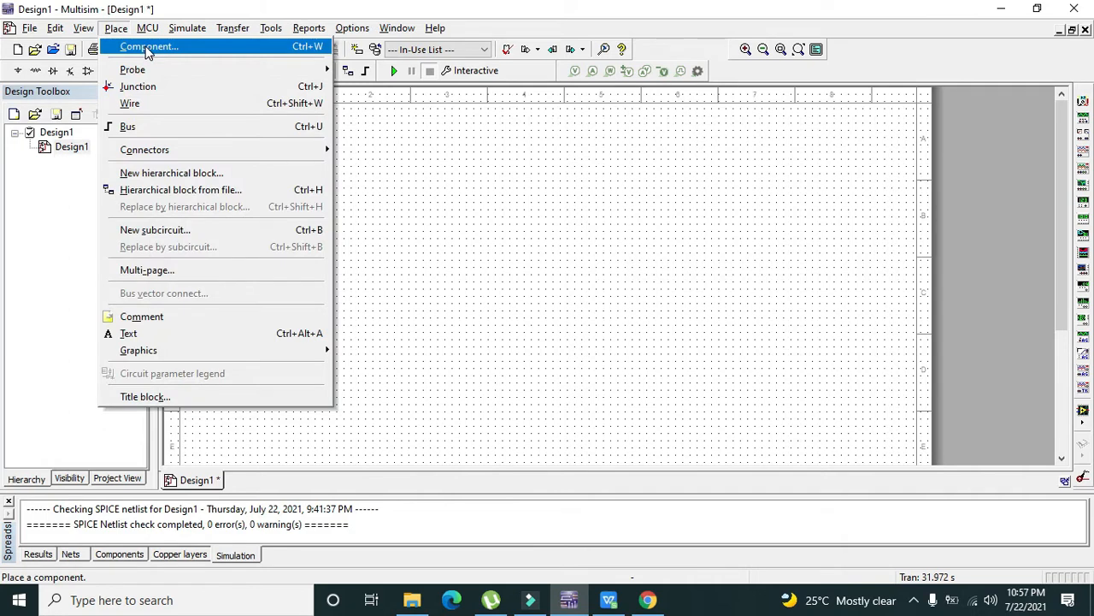
{"action": "left_click", "coordinate": [158, 46]}
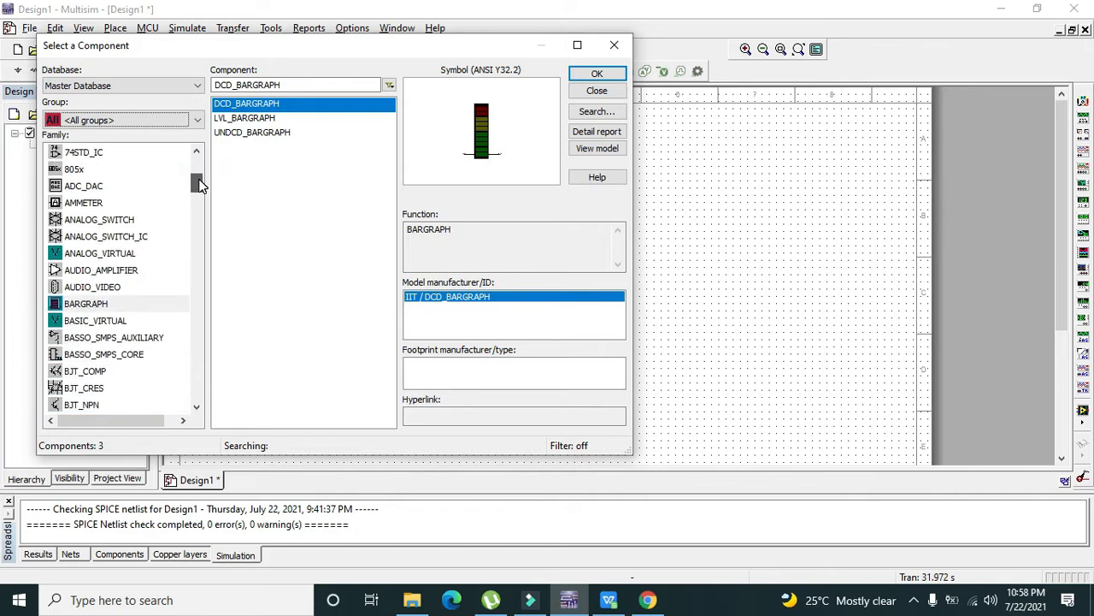
{"action": "left_click", "coordinate": [86, 303]}
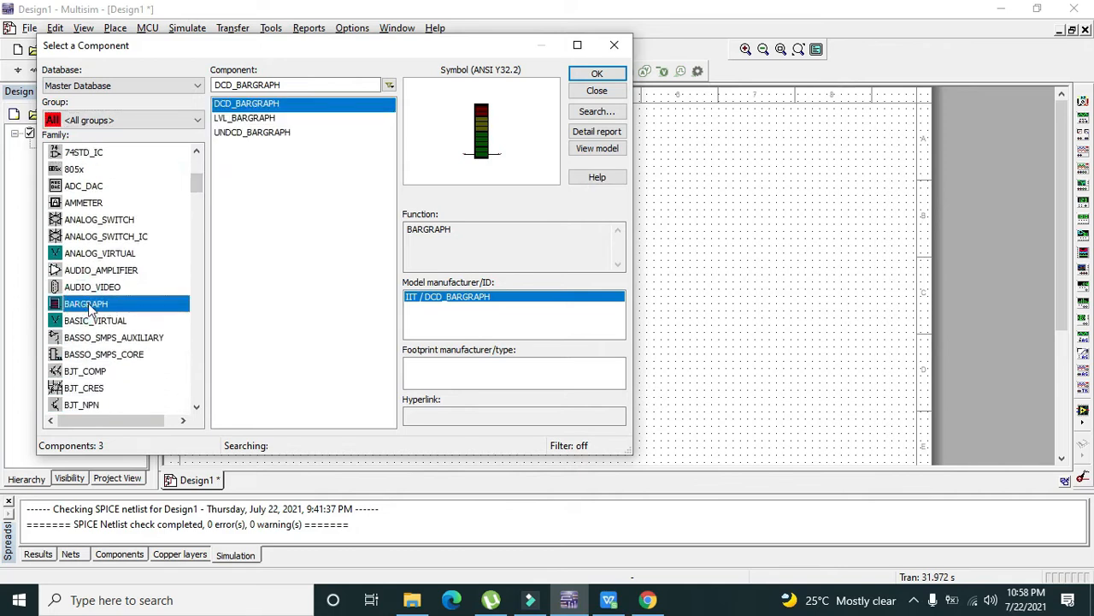
{"action": "mouse_move", "coordinate": [107, 308]}
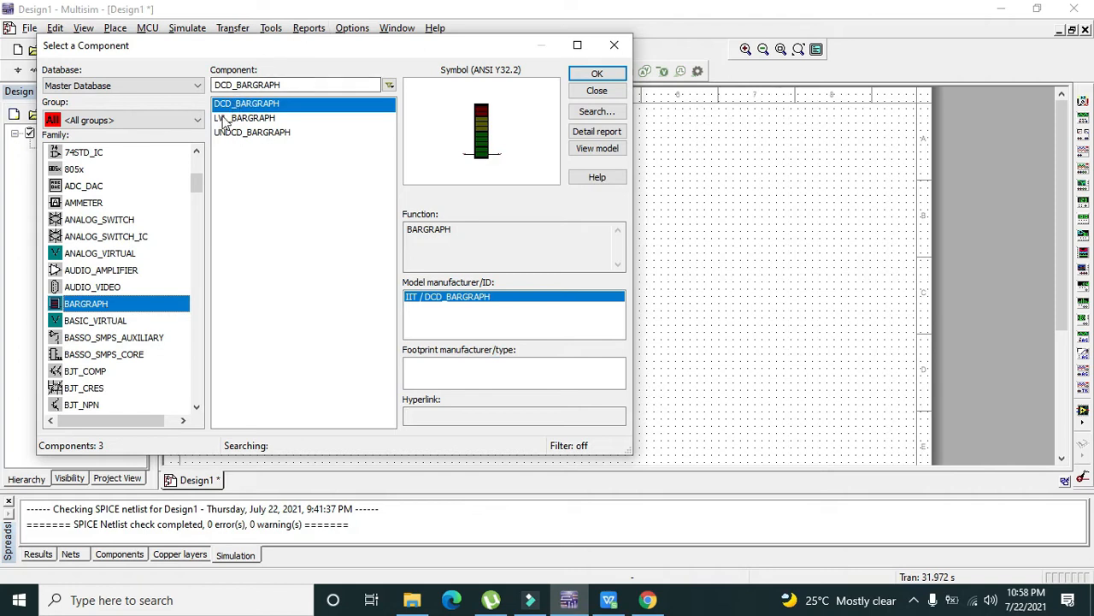
{"action": "mouse_move", "coordinate": [238, 118]}
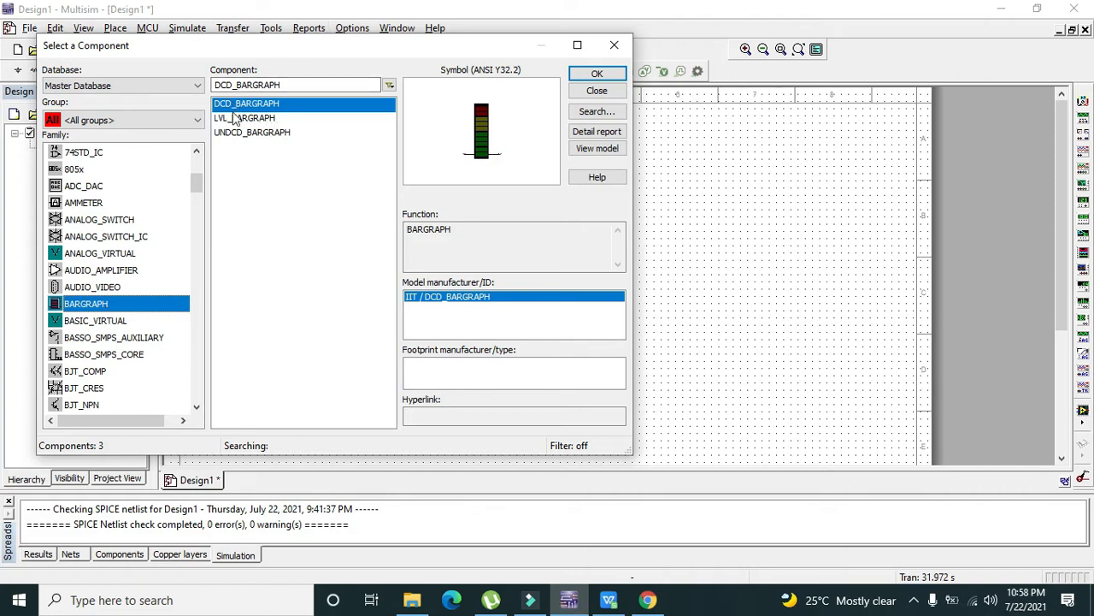
{"action": "mouse_move", "coordinate": [228, 135]}
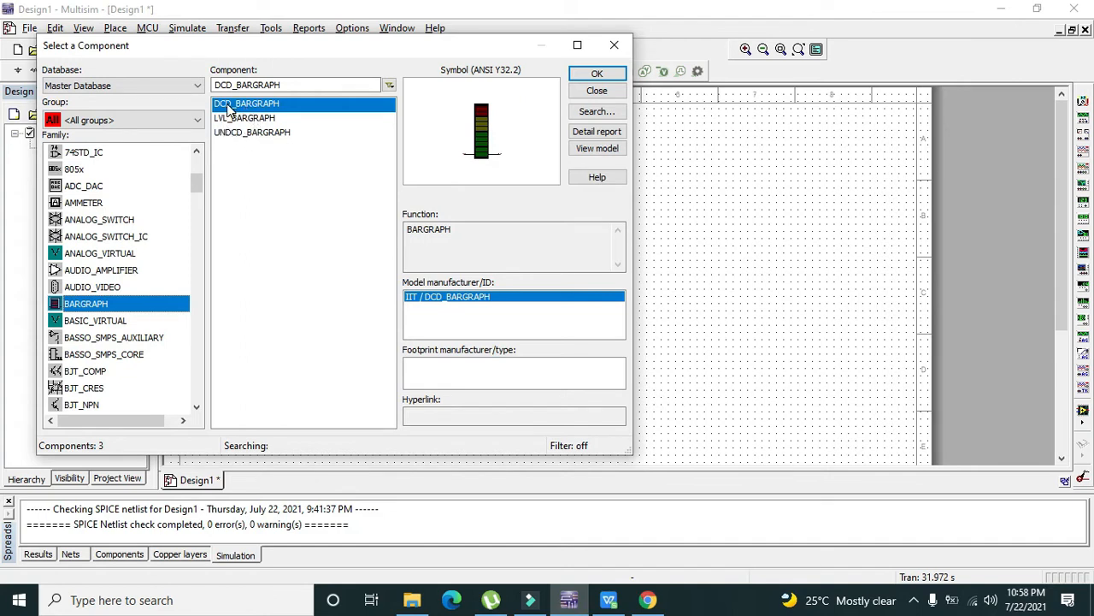
{"action": "mouse_move", "coordinate": [571, 92]}
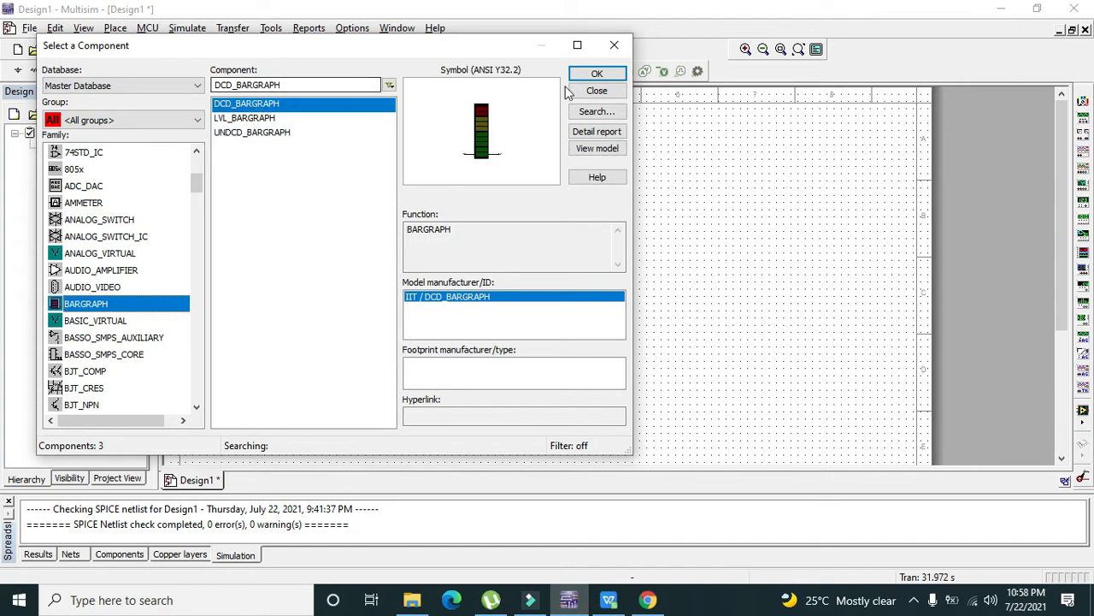
{"action": "left_click", "coordinate": [596, 72]}
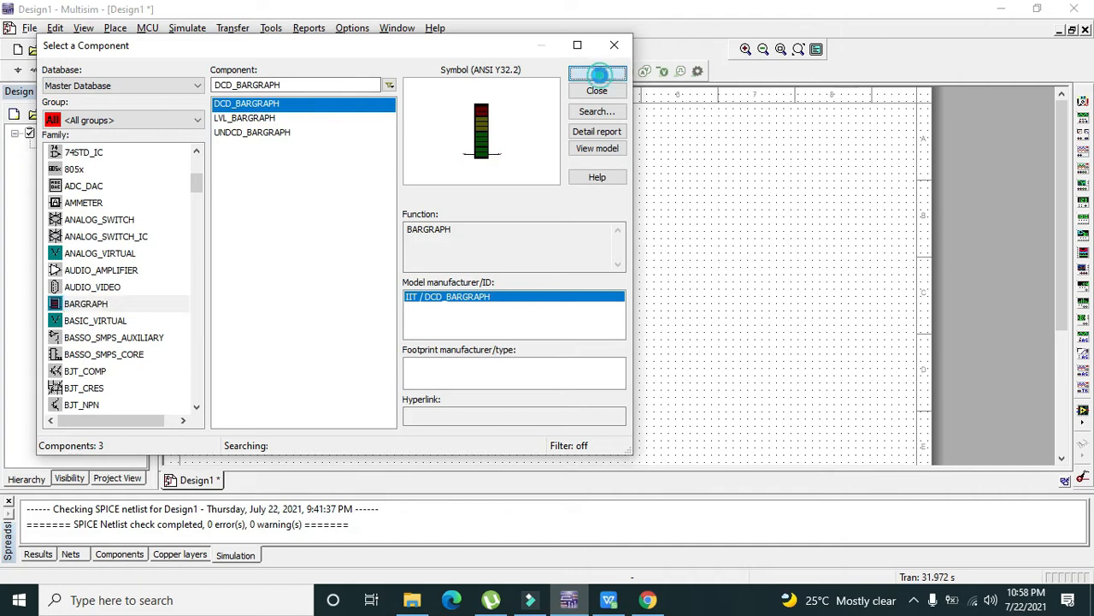
- Drop bar graph U1 on the sheet and wire its right terminal to a ground
{"action": "left_click", "coordinate": [597, 90]}
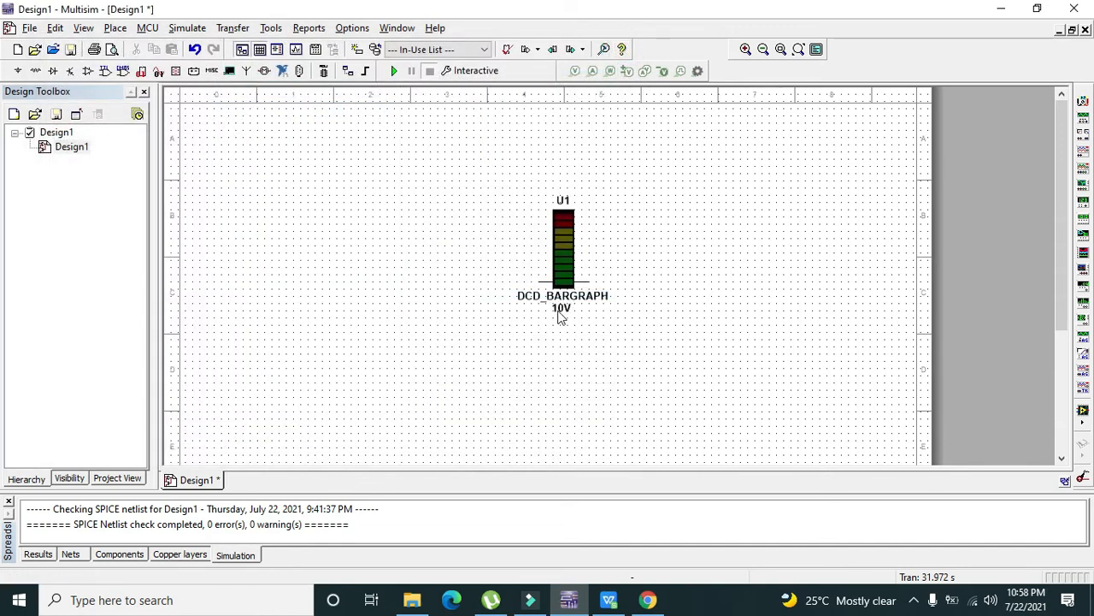
{"action": "mouse_move", "coordinate": [566, 279]}
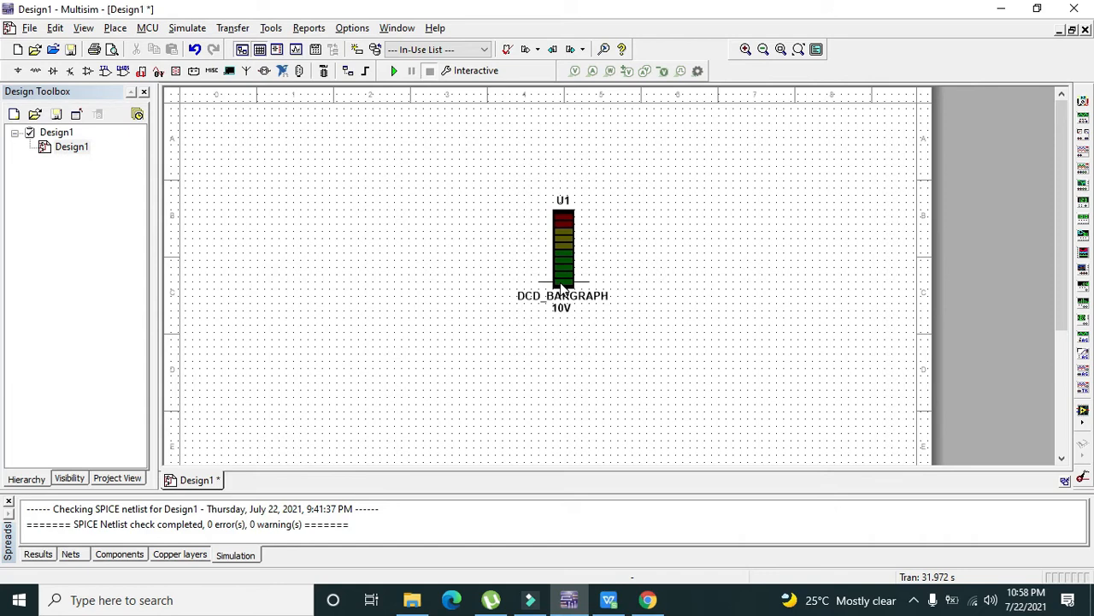
{"action": "mouse_move", "coordinate": [562, 295]}
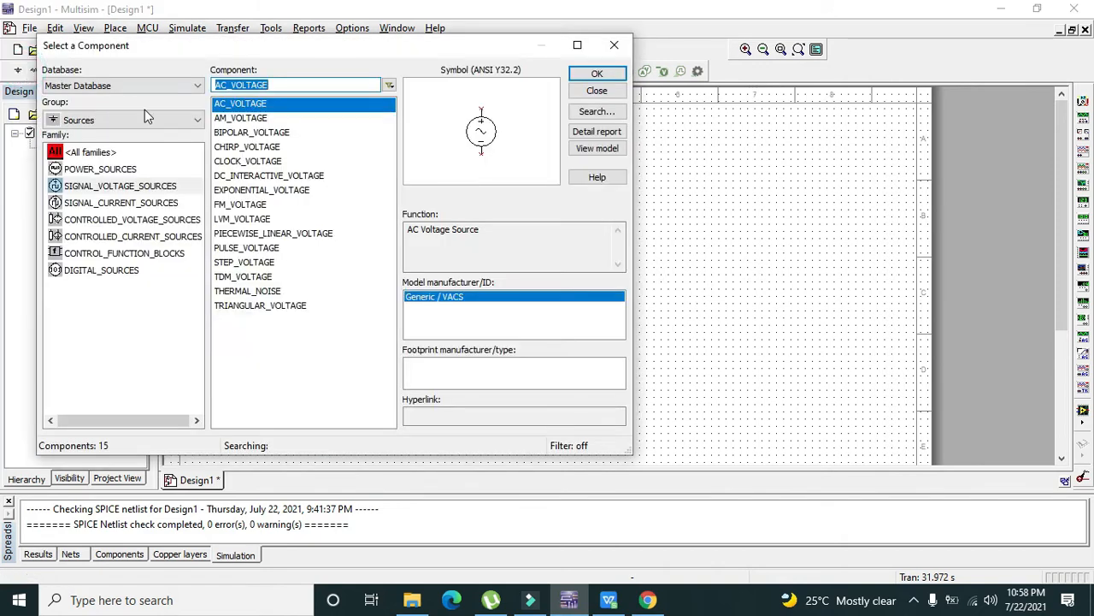
{"action": "left_click", "coordinate": [100, 168]}
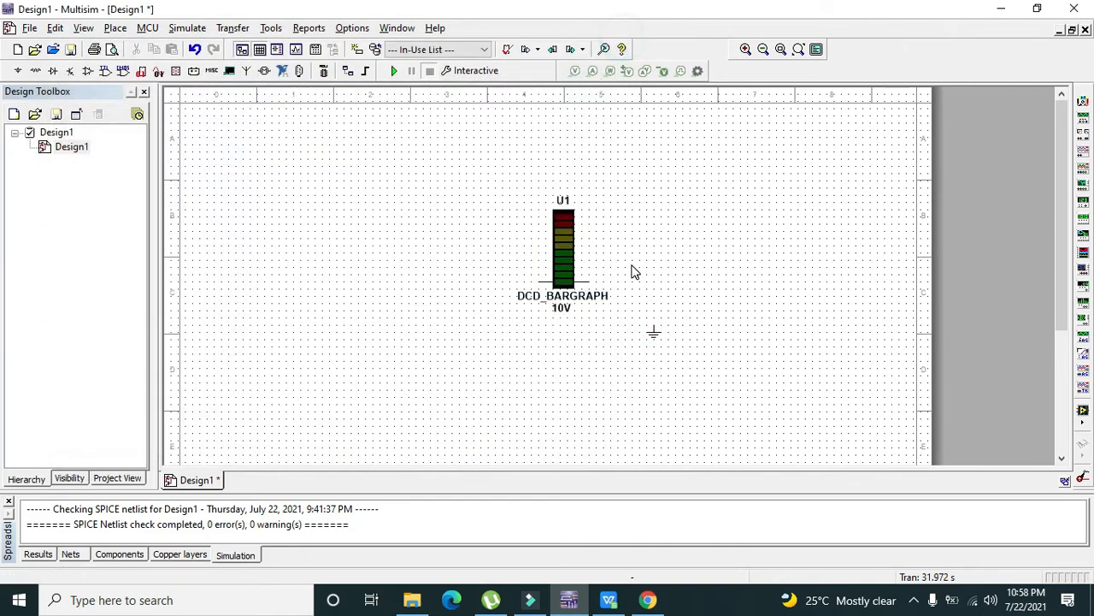
{"action": "left_click", "coordinate": [668, 309]}
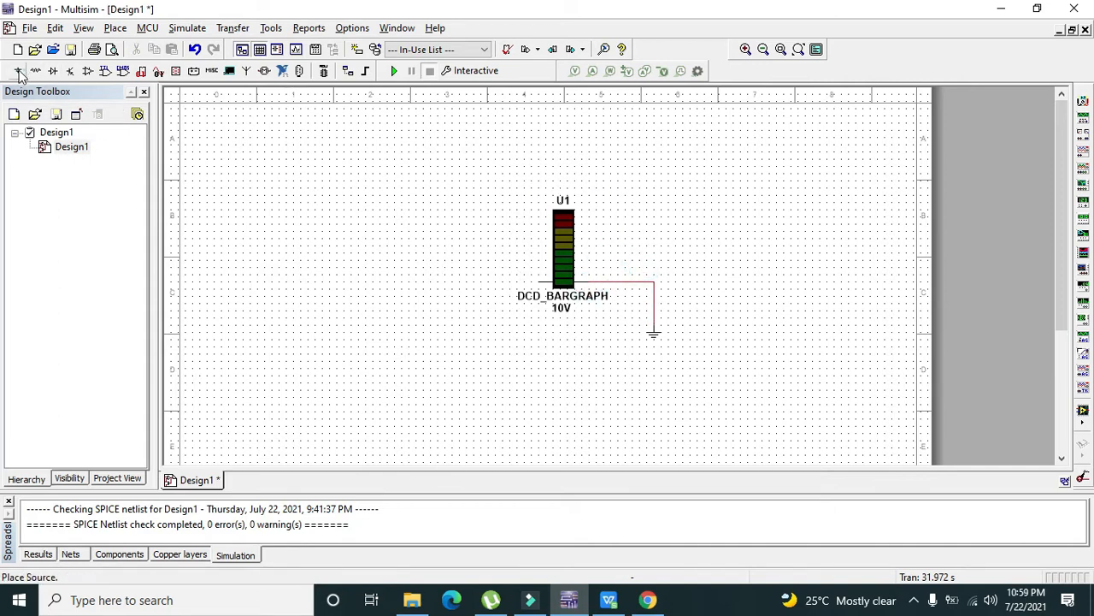
- Add a 12 V DC_POWER source feeding the bar graph's left pin, with a ground below
{"action": "left_click", "coordinate": [14, 67]}
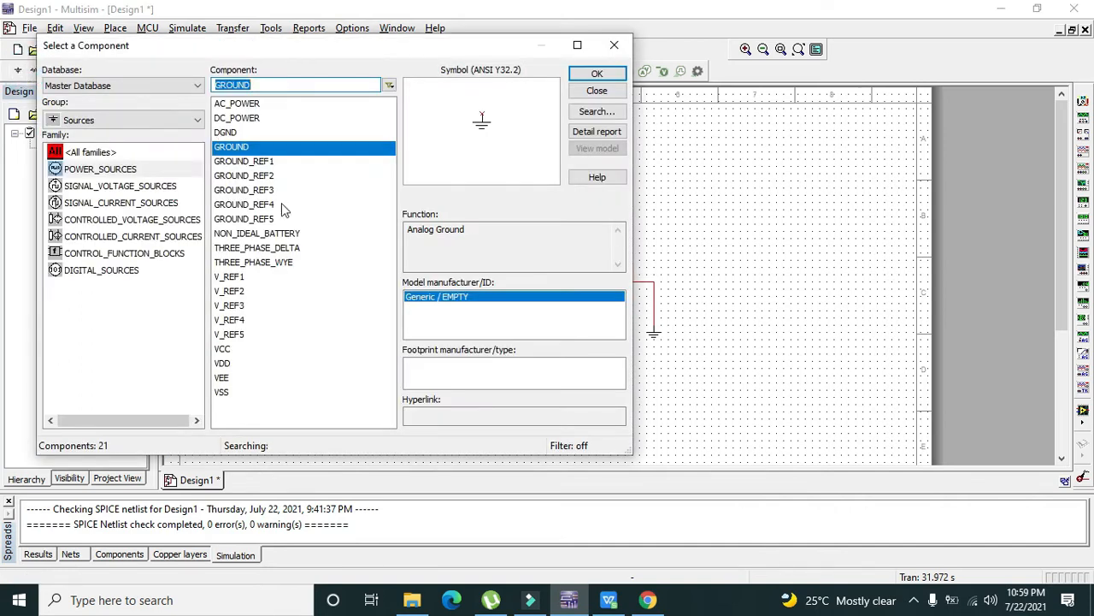
{"action": "left_click", "coordinate": [221, 348]}
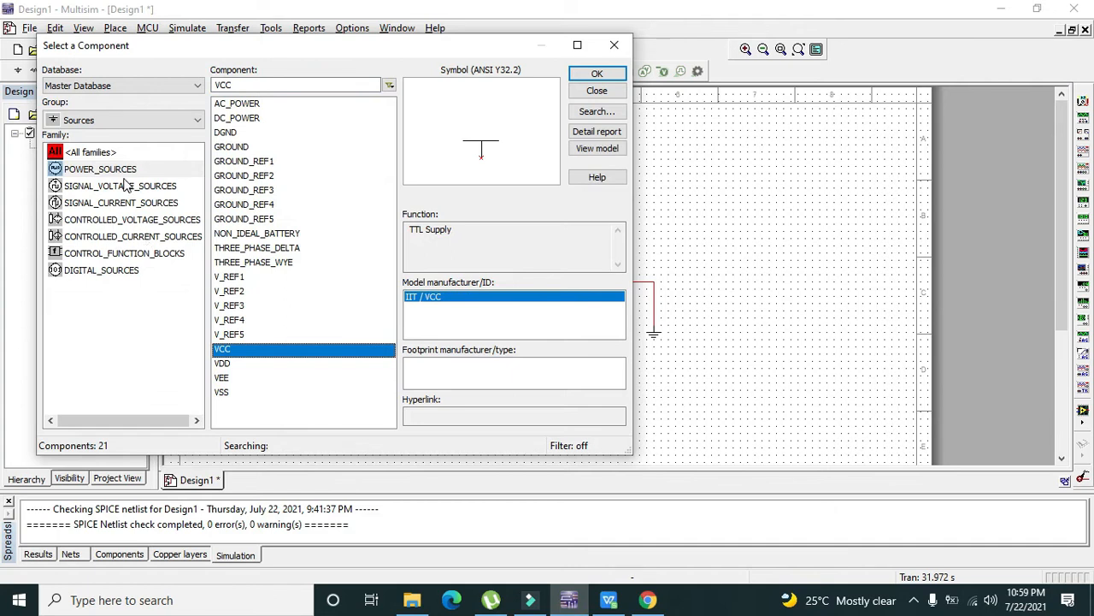
{"action": "left_click", "coordinate": [100, 169]}
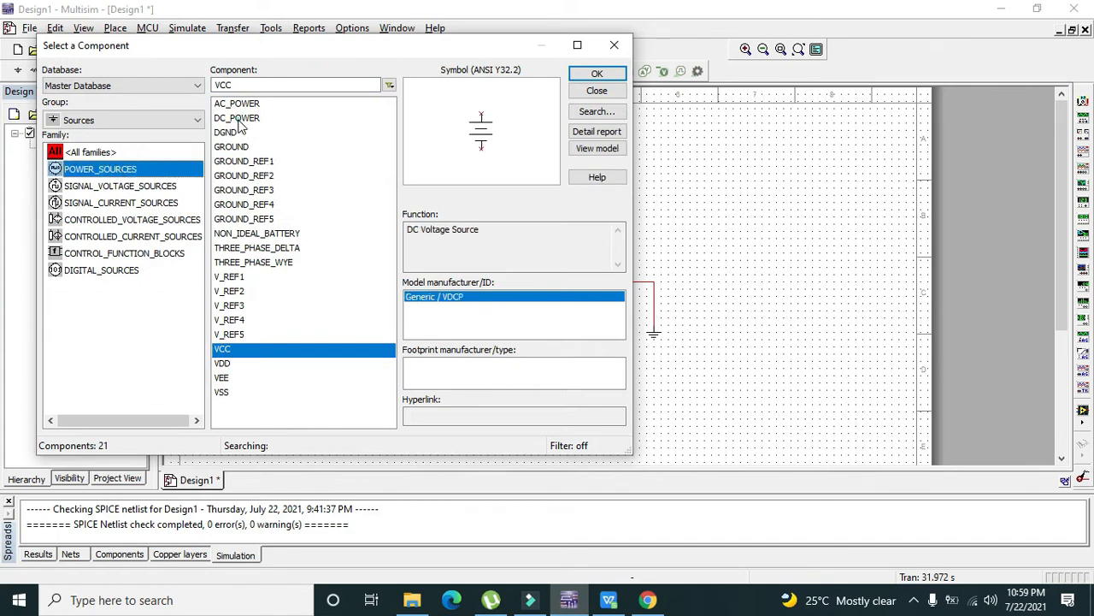
{"action": "left_click", "coordinate": [597, 72]}
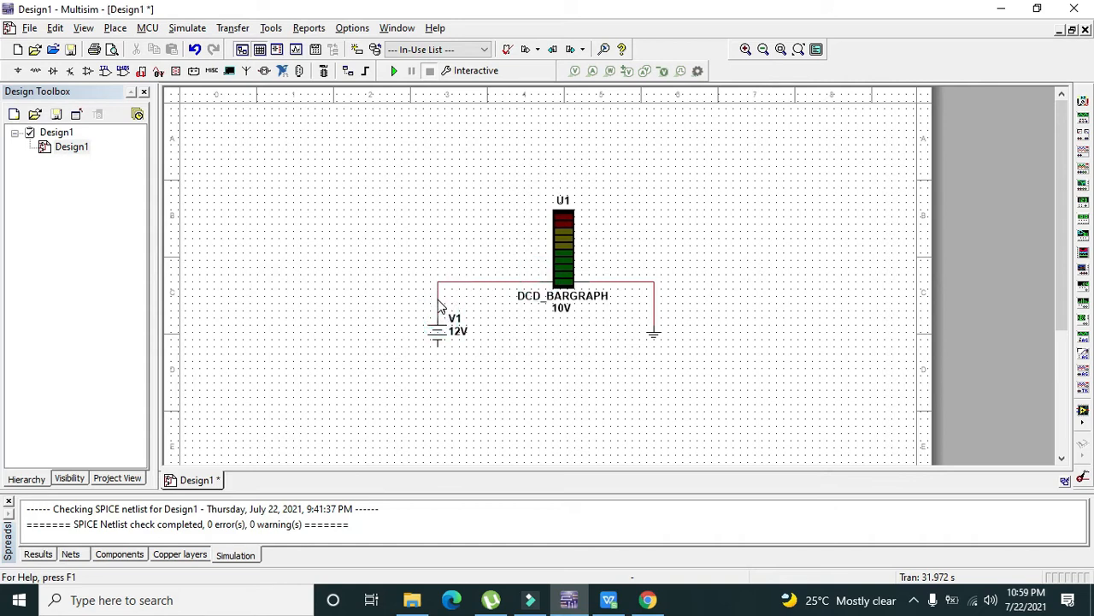
{"action": "mouse_move", "coordinate": [452, 351]}
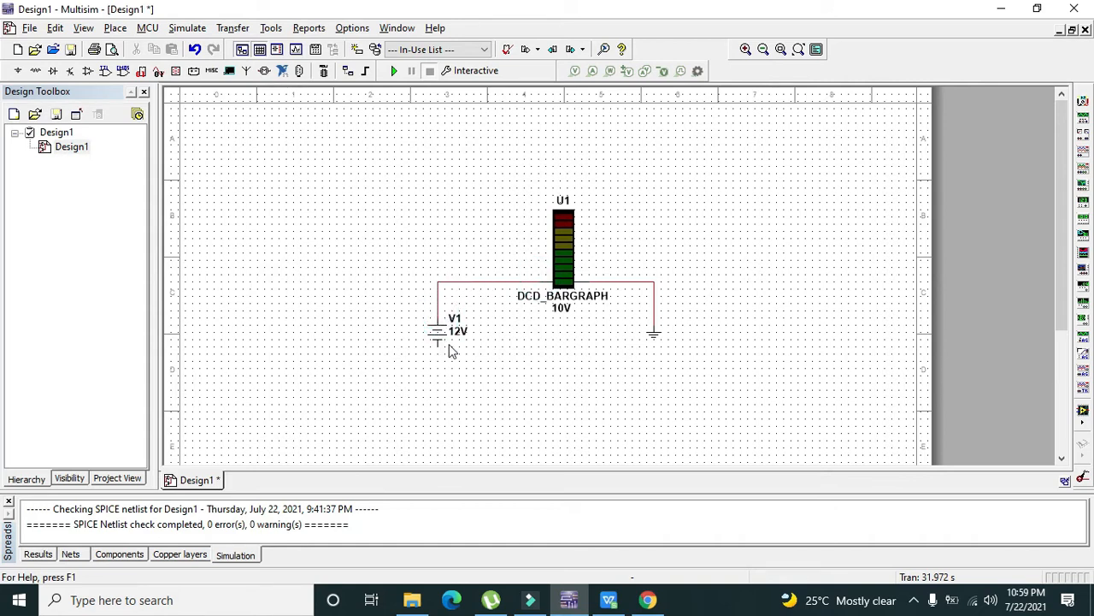
{"action": "mouse_move", "coordinate": [459, 341]}
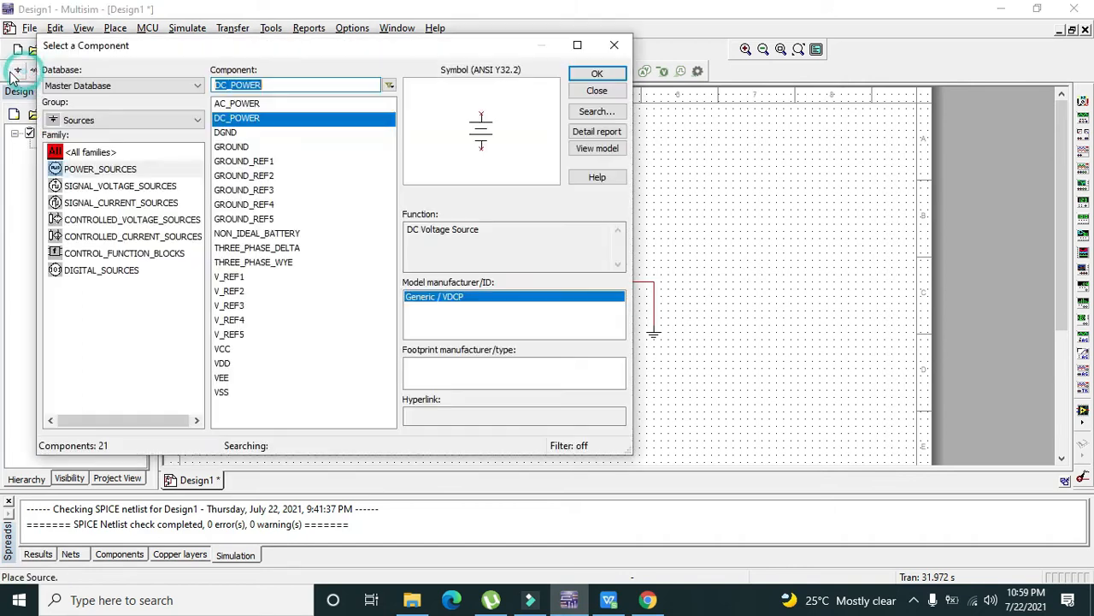
{"action": "left_click", "coordinate": [231, 146]}
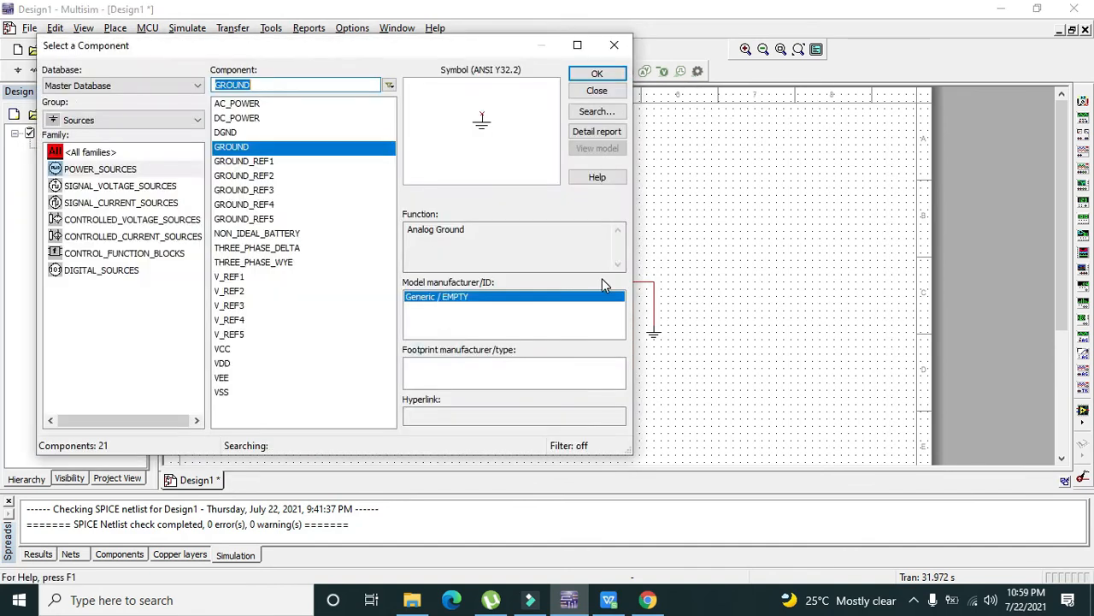
{"action": "left_click", "coordinate": [598, 73]}
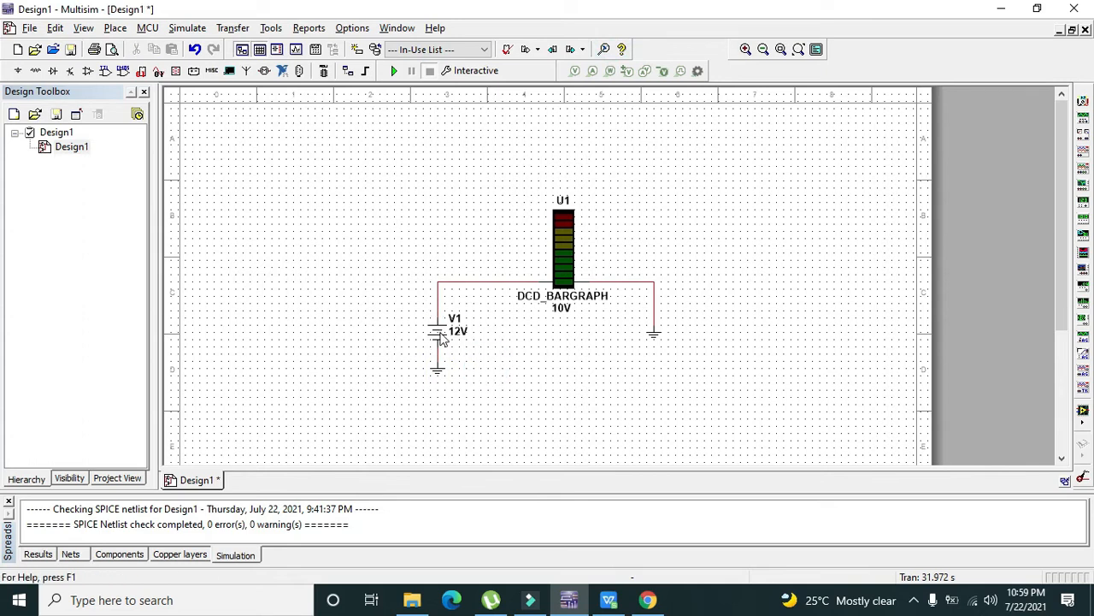
- Set V1 to 1 V, start the simulation, then change V1 to 3 V
{"action": "double_click", "coordinate": [437, 333]}
{"action": "type", "text": "1"}
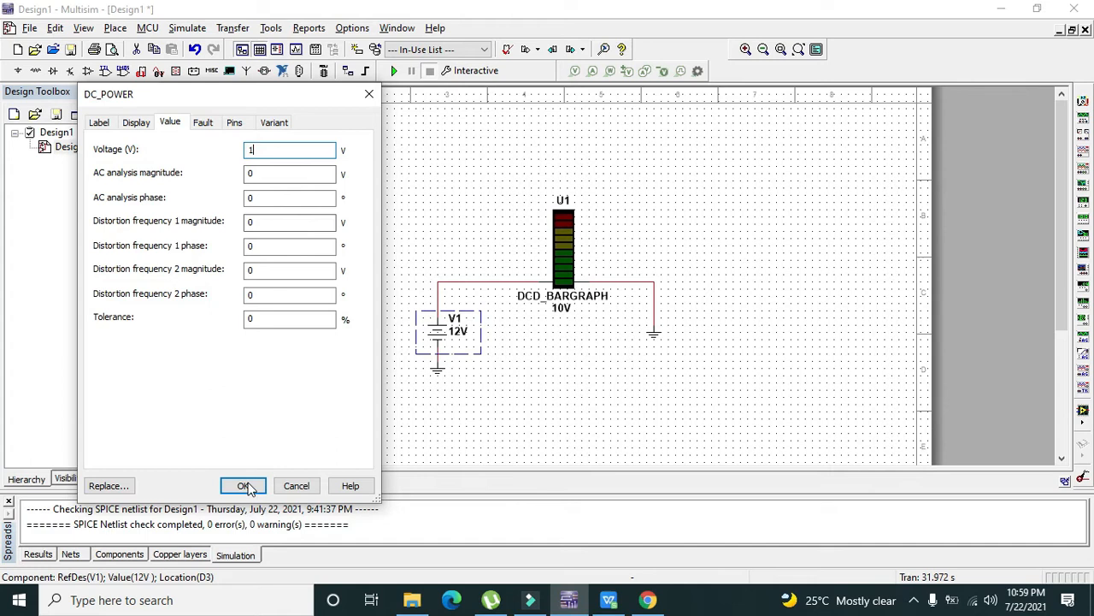
{"action": "left_click", "coordinate": [243, 486]}
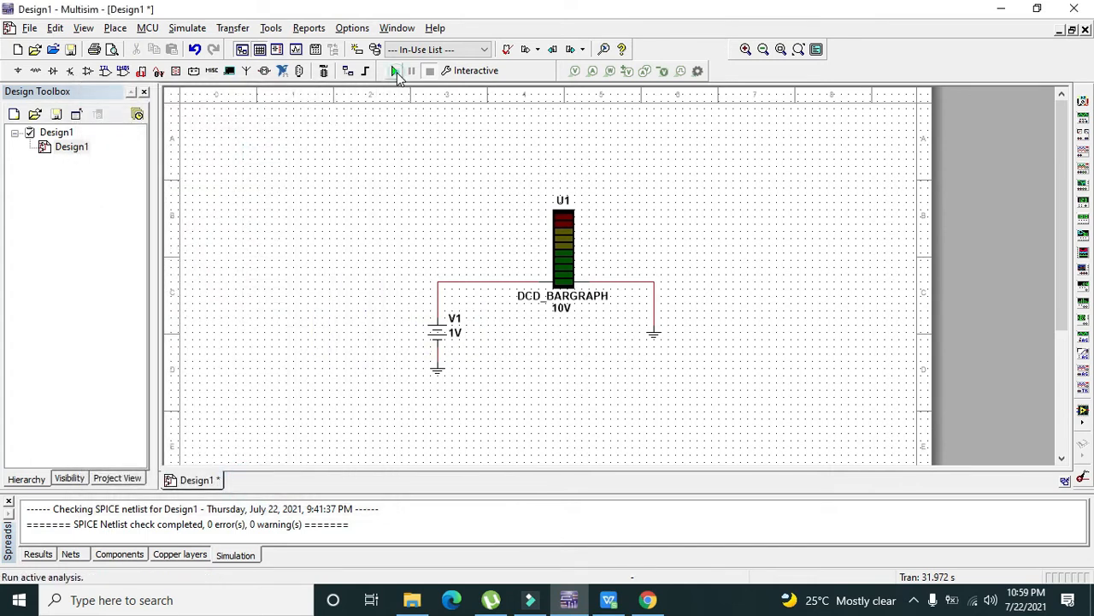
{"action": "left_click", "coordinate": [394, 71]}
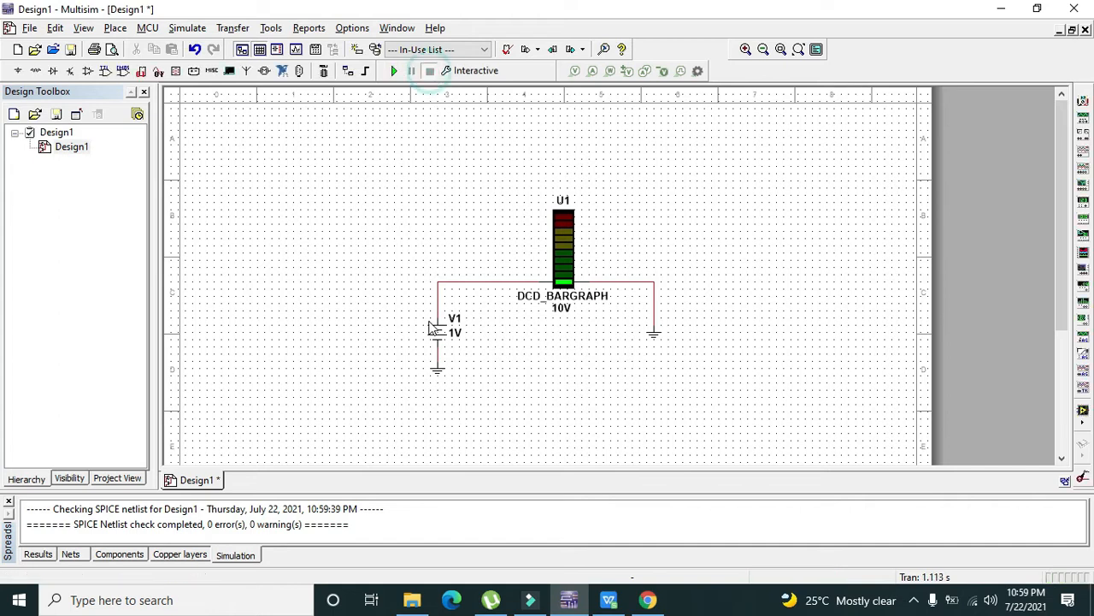
{"action": "double_click", "coordinate": [446, 331]}
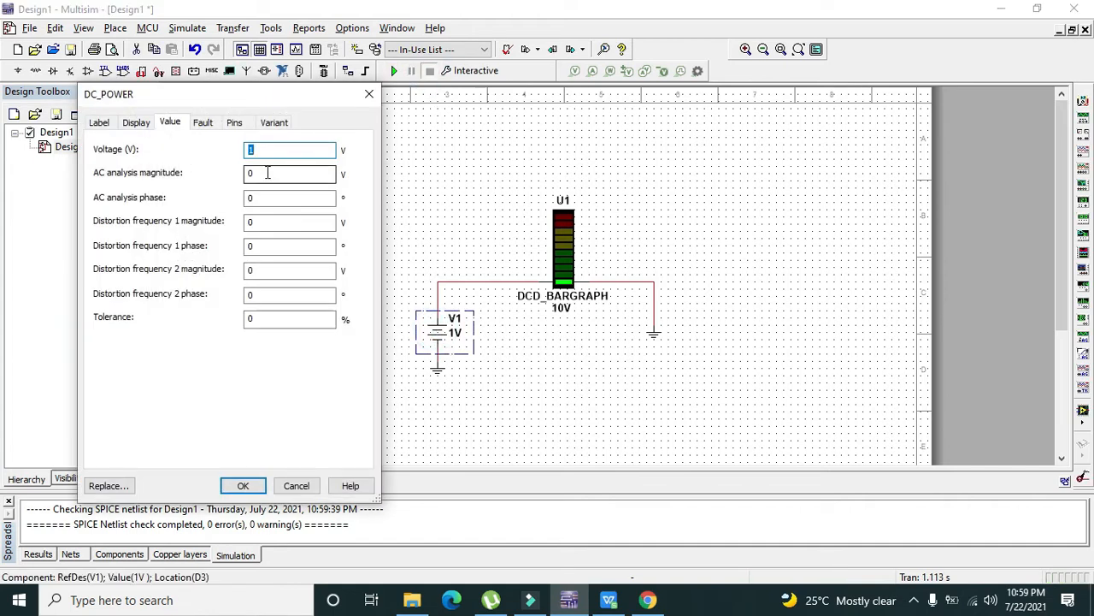
{"action": "type", "text": "3"}
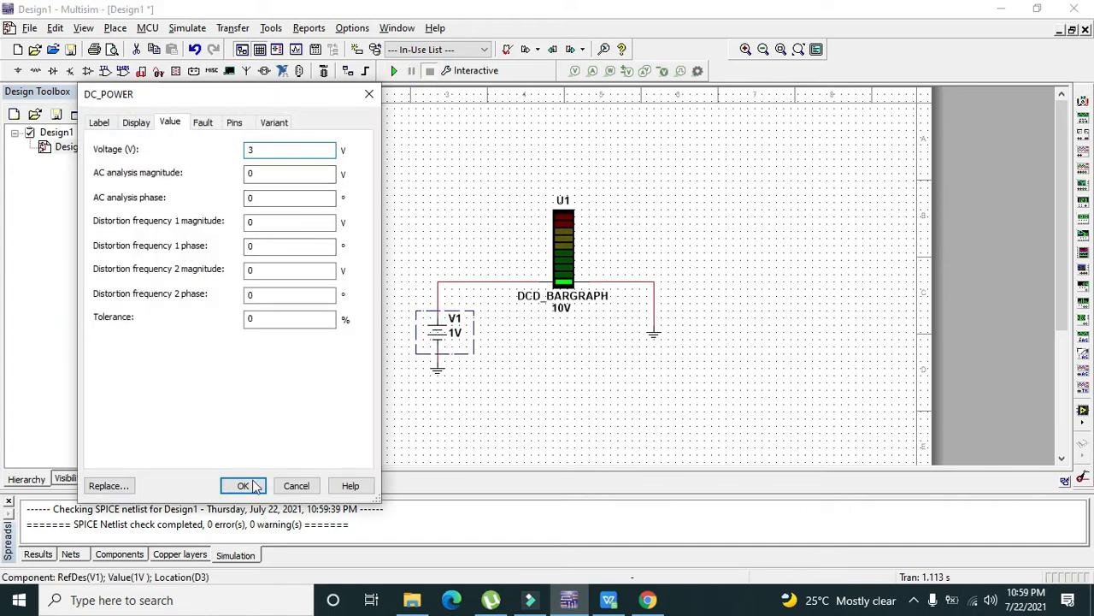
{"action": "left_click", "coordinate": [242, 486]}
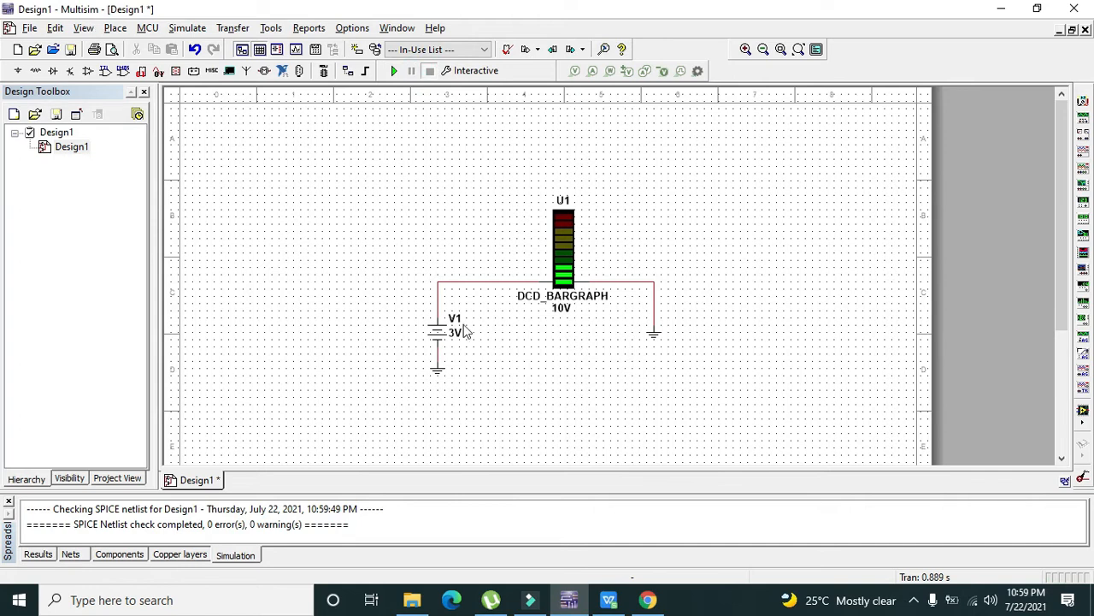
- Step source V1 up to 6 V and then to 10 V
{"action": "double_click", "coordinate": [443, 332]}
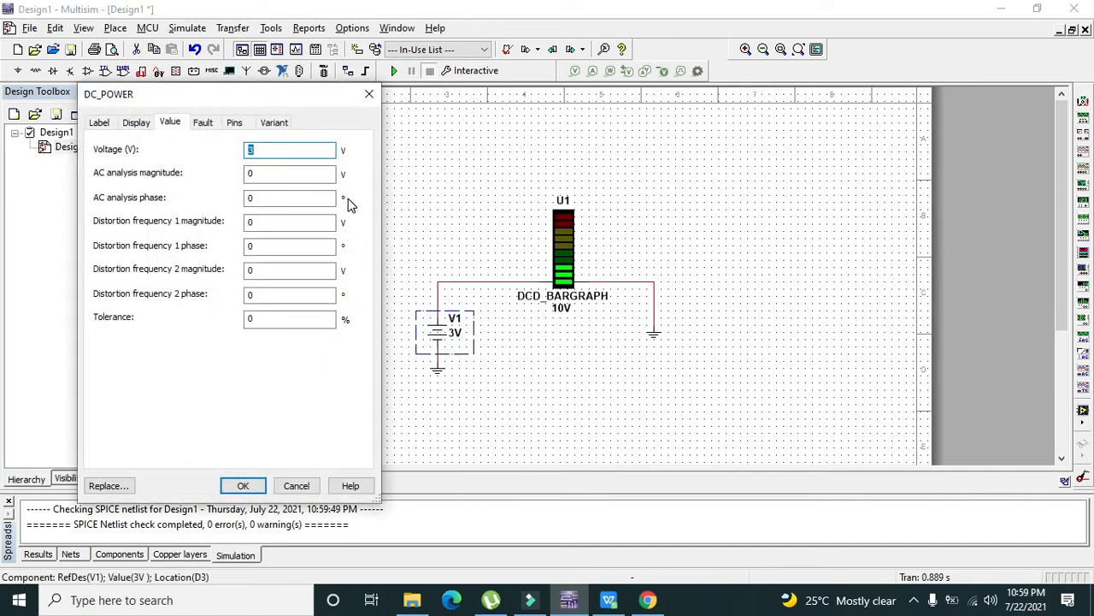
{"action": "type", "text": "6"}
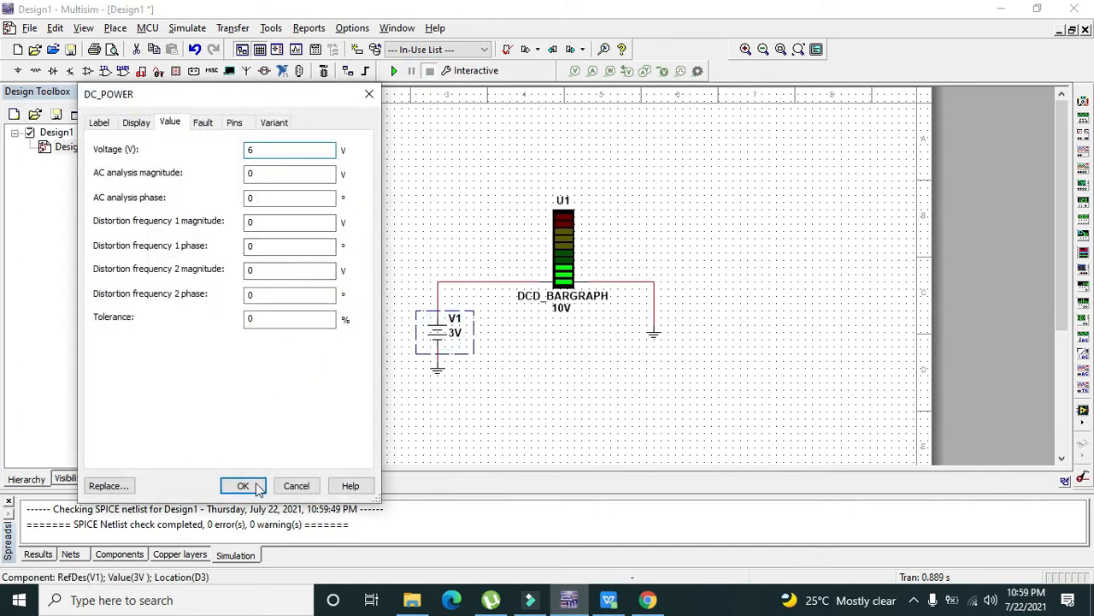
{"action": "left_click", "coordinate": [243, 485]}
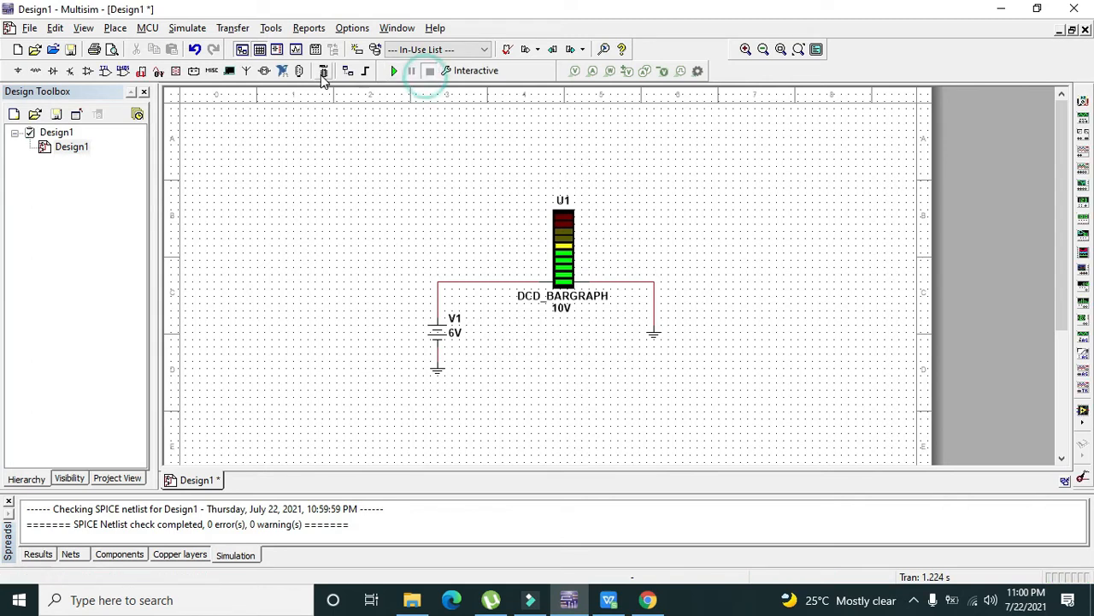
{"action": "double_click", "coordinate": [444, 330]}
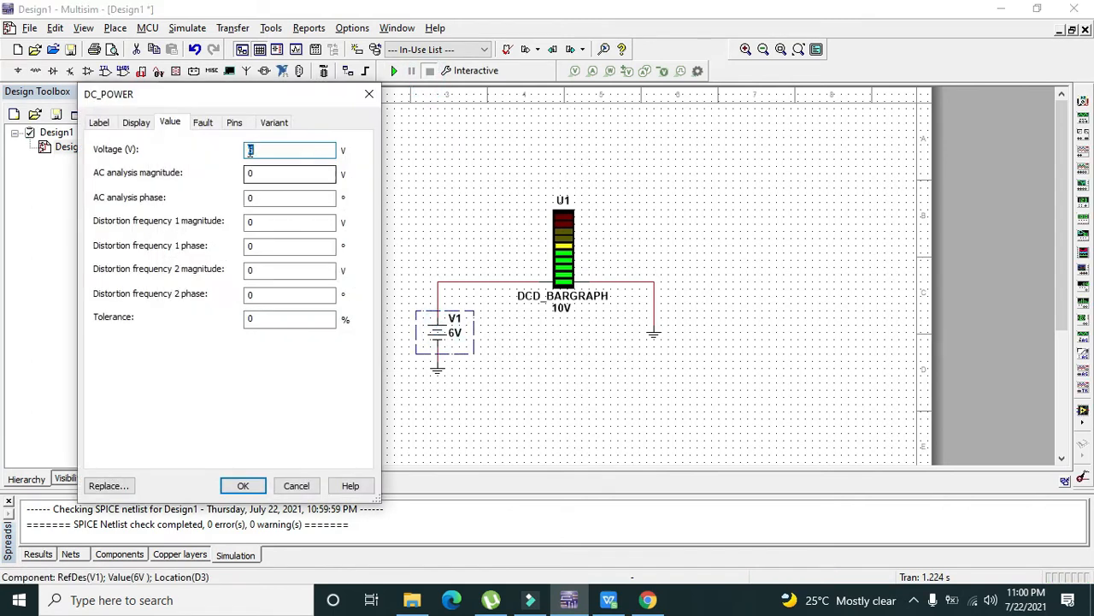
{"action": "type", "text": "10"}
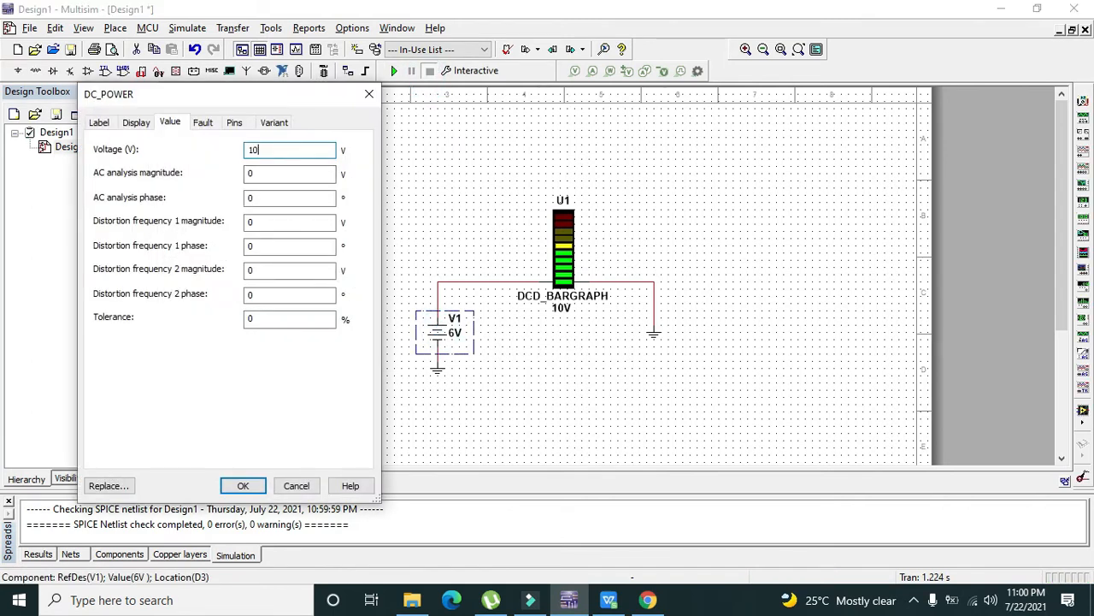
{"action": "left_click", "coordinate": [243, 485]}
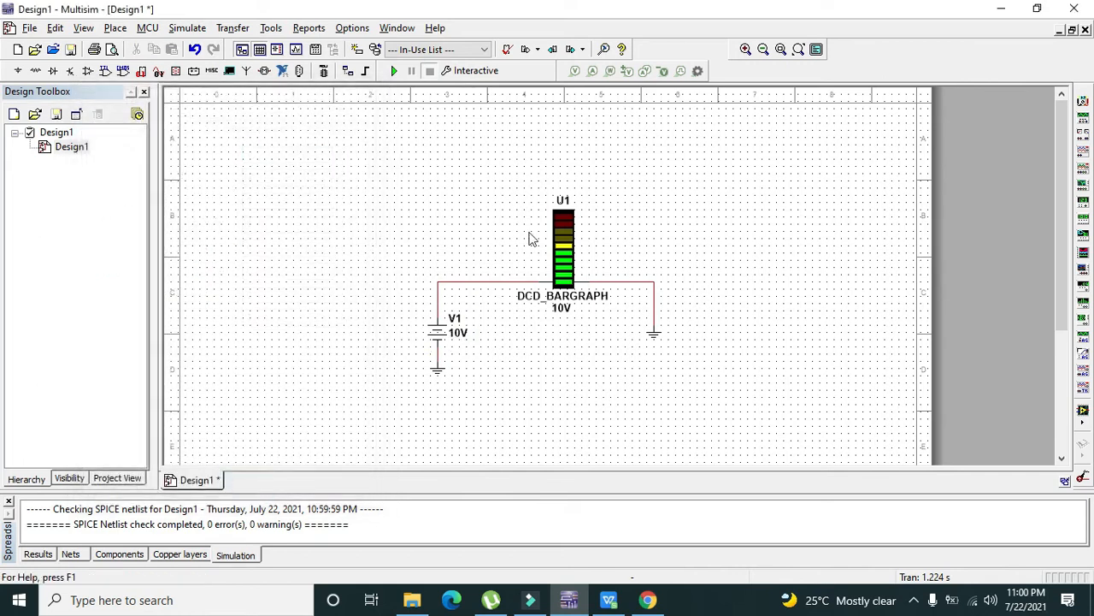
- Run the simulation with V1 at 10 V, then delete DC source V1
{"action": "left_click", "coordinate": [391, 71]}
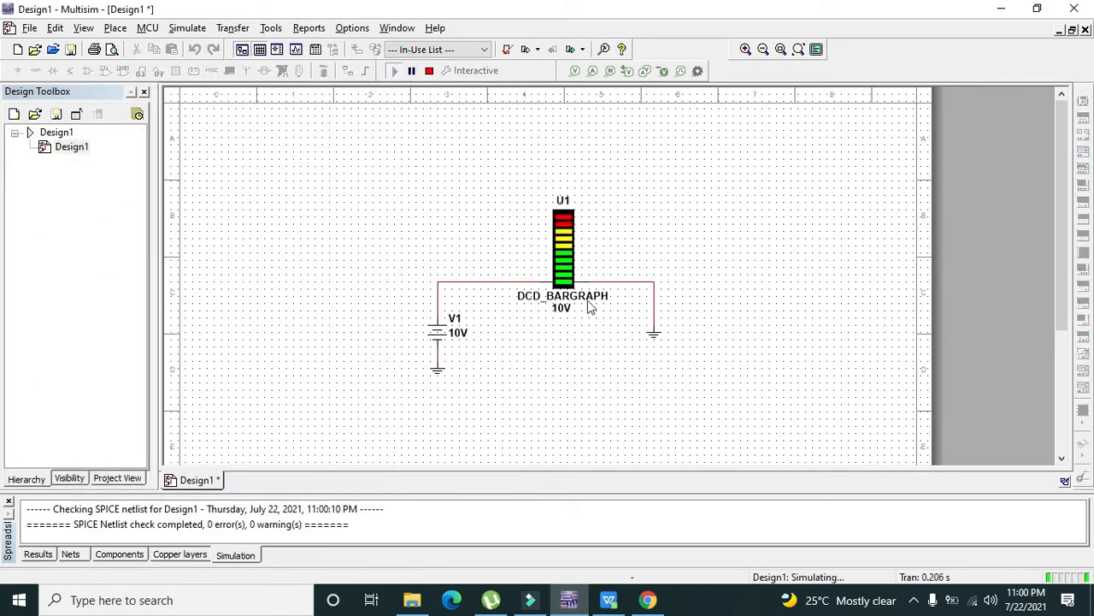
{"action": "mouse_move", "coordinate": [387, 187]}
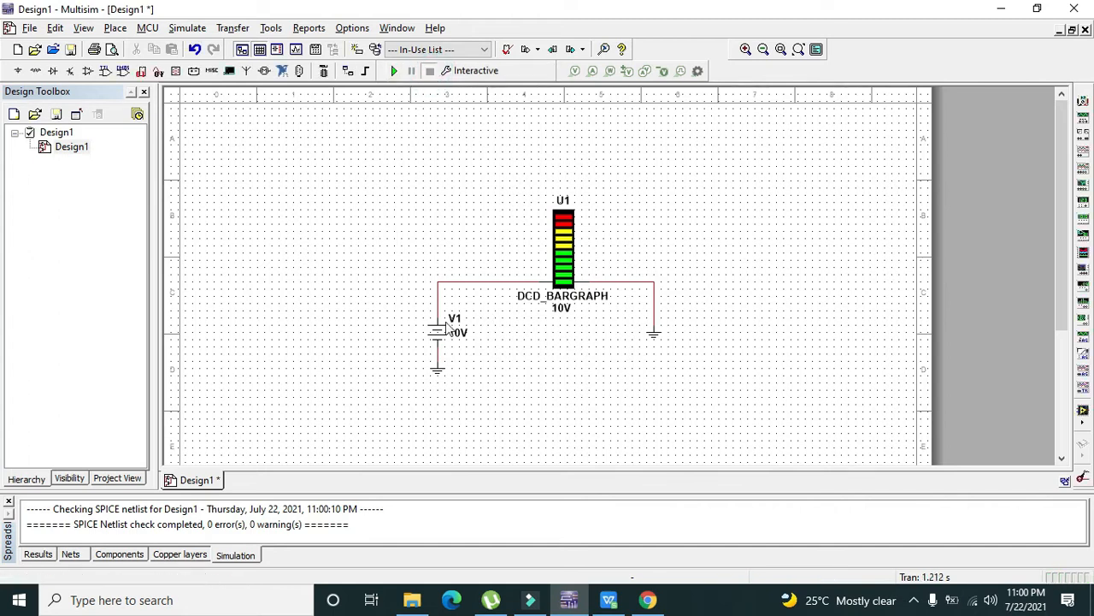
{"action": "left_click", "coordinate": [438, 330]}
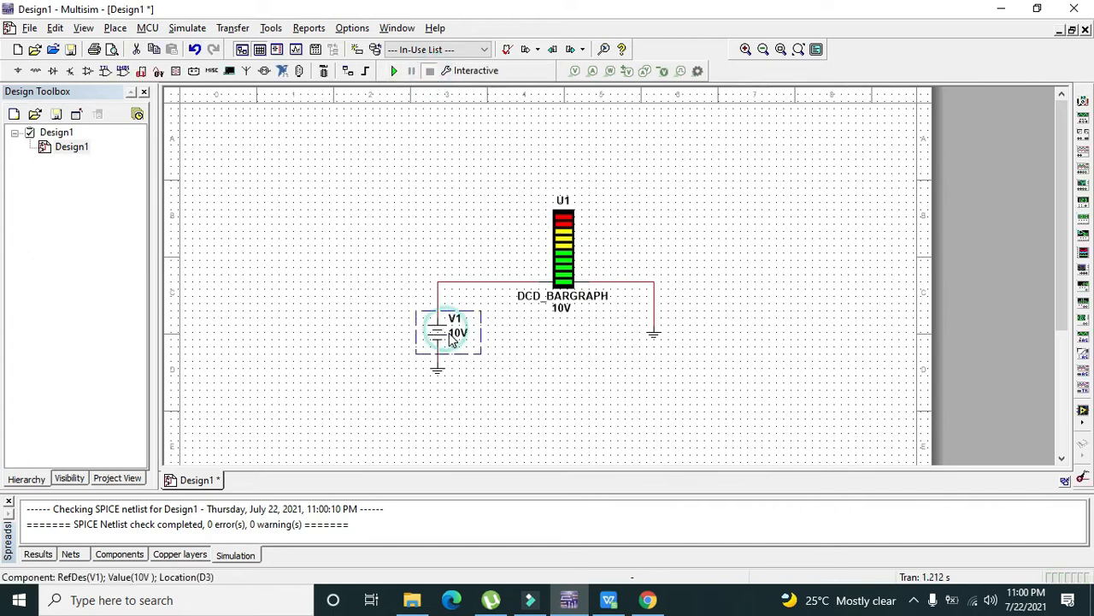
{"action": "key", "text": "Delete"}
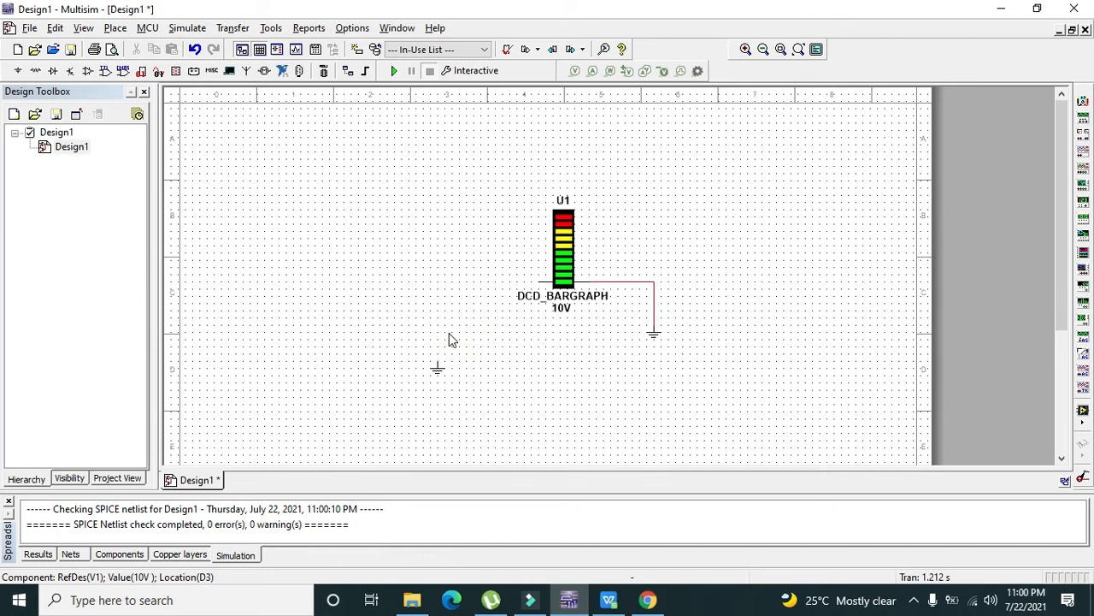
- Place an AC_VOLTAGE source (1 Vpk, 1 kHz) where the DC source was
{"action": "left_click", "coordinate": [13, 73]}
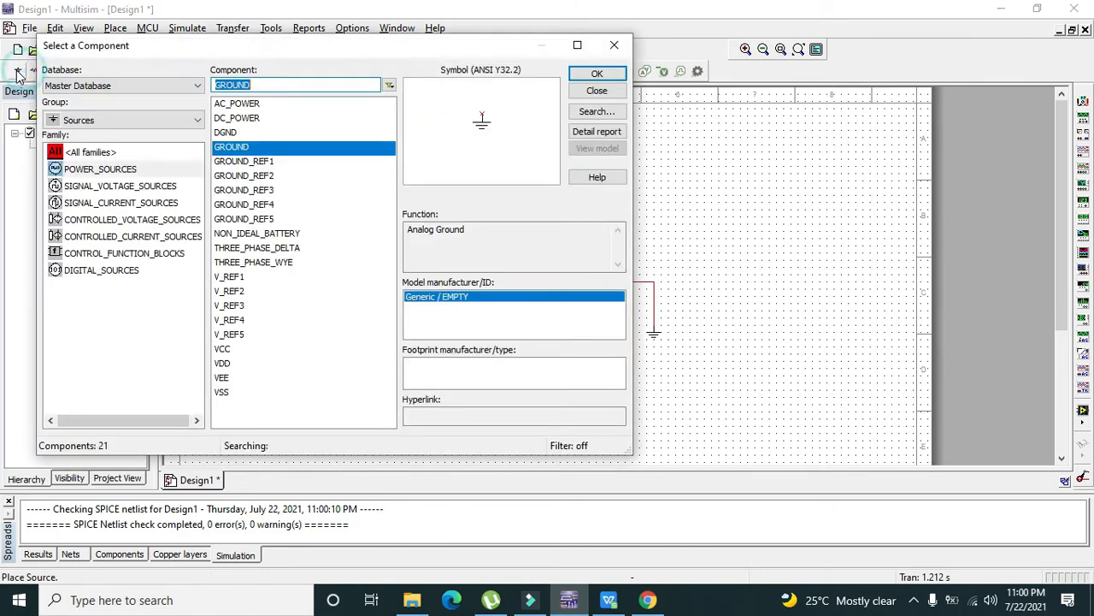
{"action": "mouse_move", "coordinate": [237, 124]}
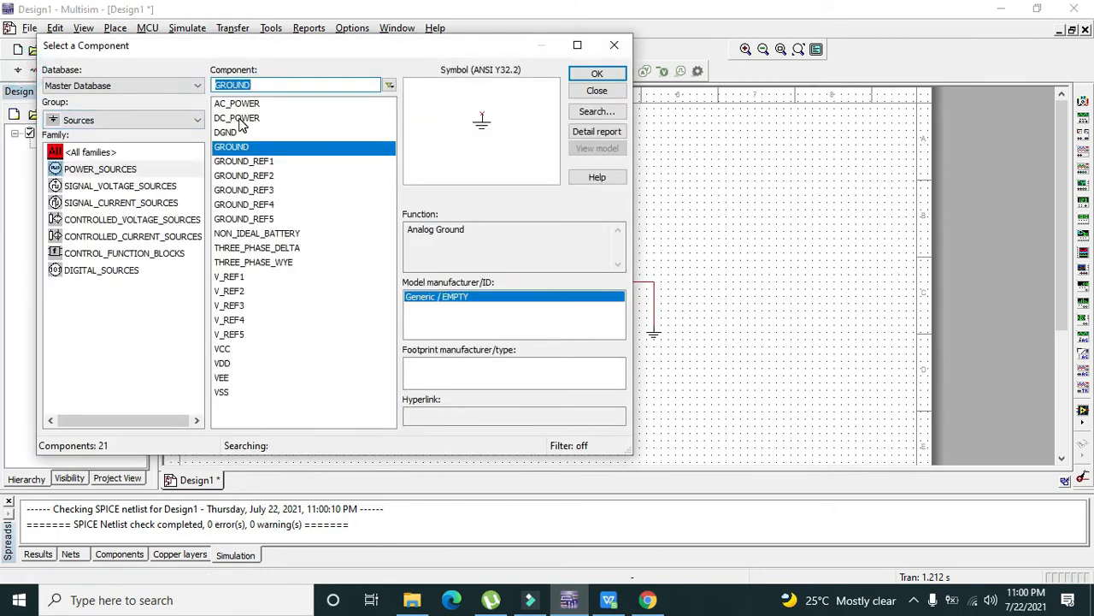
{"action": "left_click", "coordinate": [597, 72]}
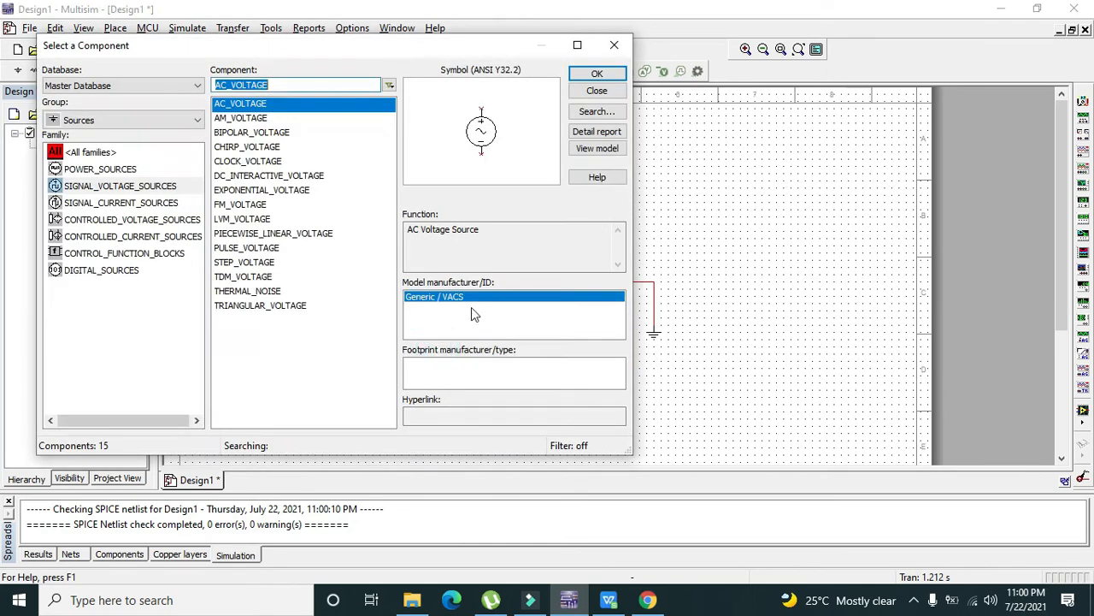
{"action": "left_click", "coordinate": [597, 91]}
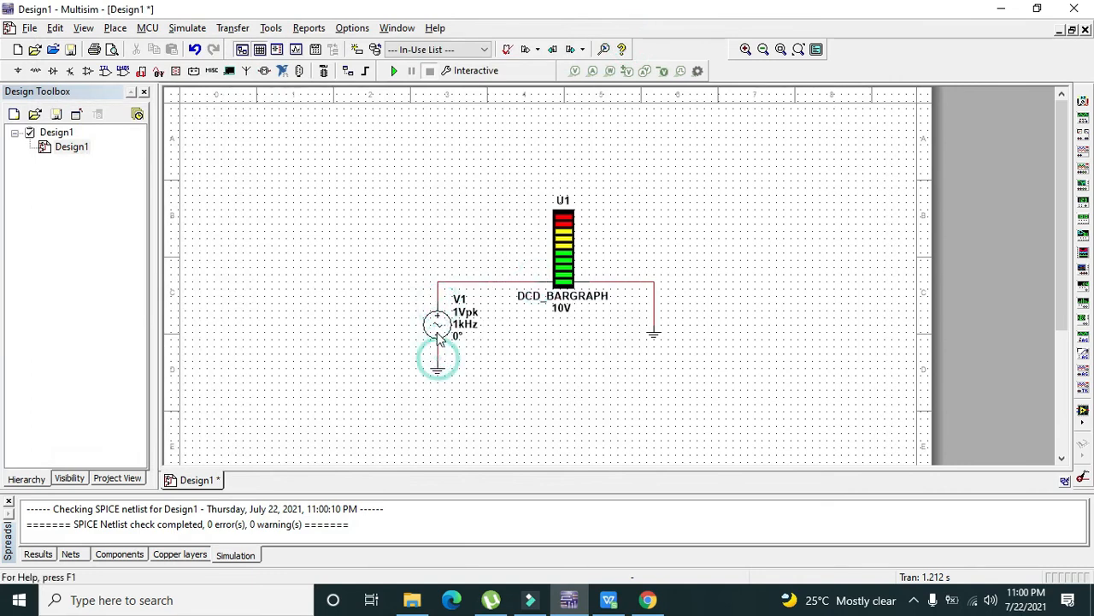
- Give AC source V1 a 10 Vpk amplitude and 0.05 Hz frequency
{"action": "double_click", "coordinate": [437, 325]}
{"action": "type", "text": "0"}
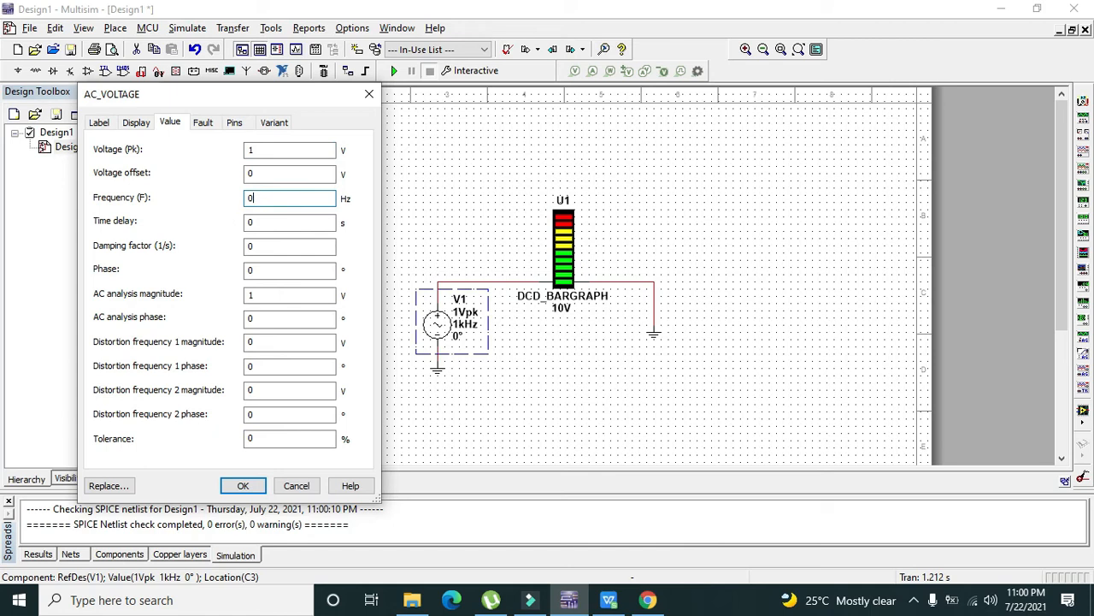
{"action": "type", "text": ".05"}
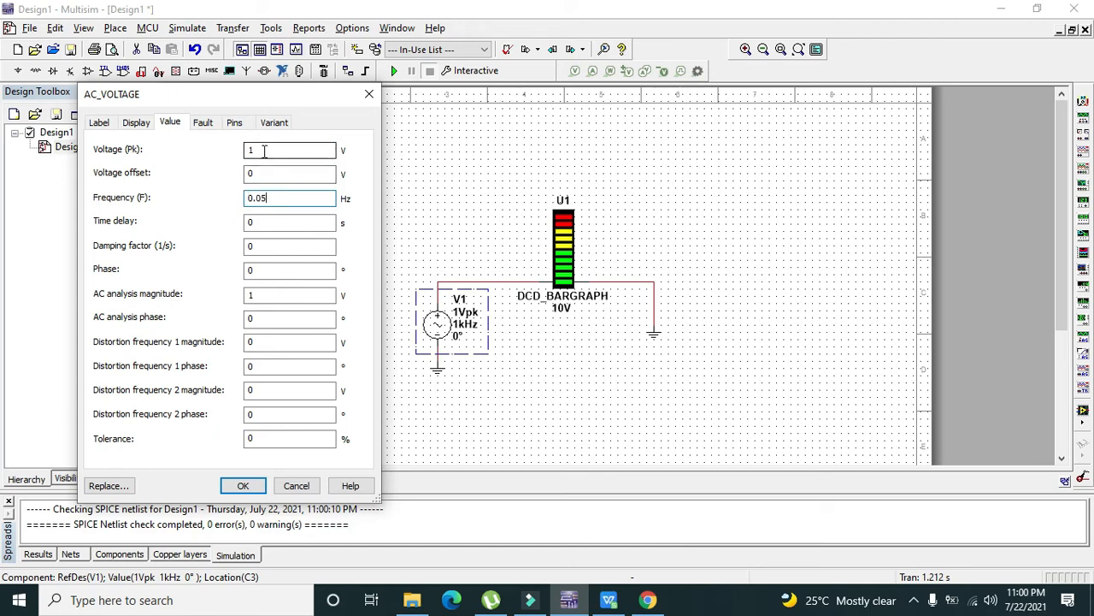
{"action": "type", "text": "0"}
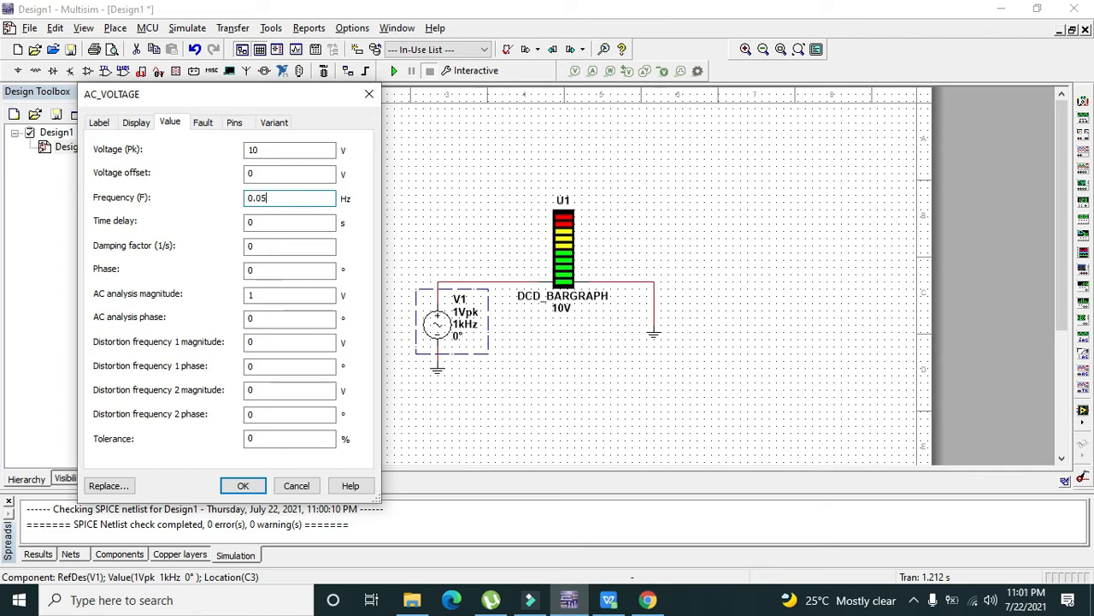
{"action": "left_click", "coordinate": [243, 485]}
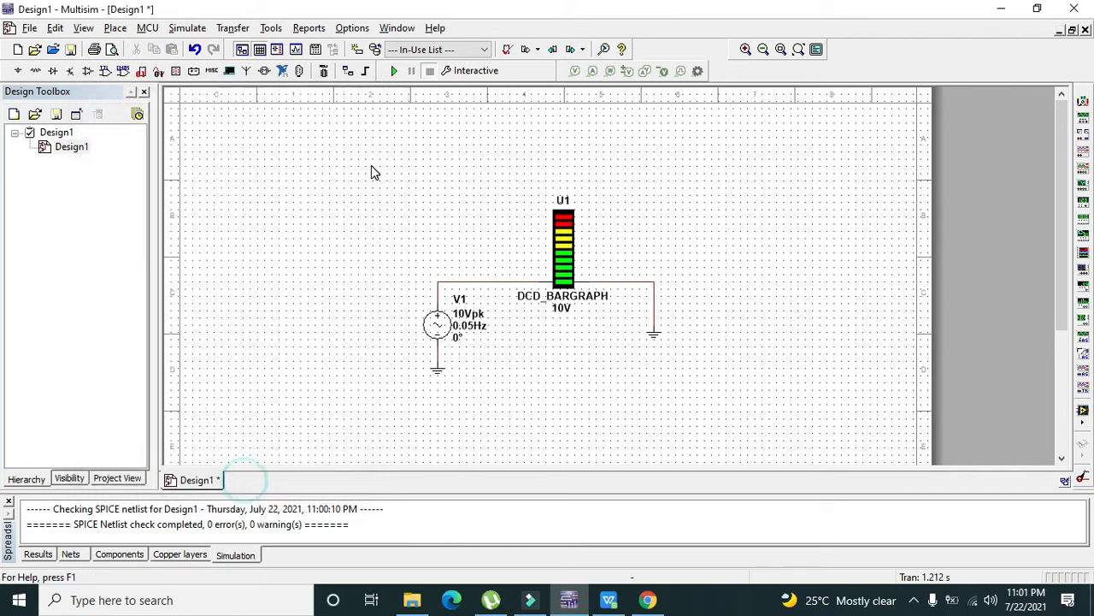
- Simulate the 10 Vpk, 0.05 Hz circuit for about 15 seconds, then stop
{"action": "left_click", "coordinate": [392, 70]}
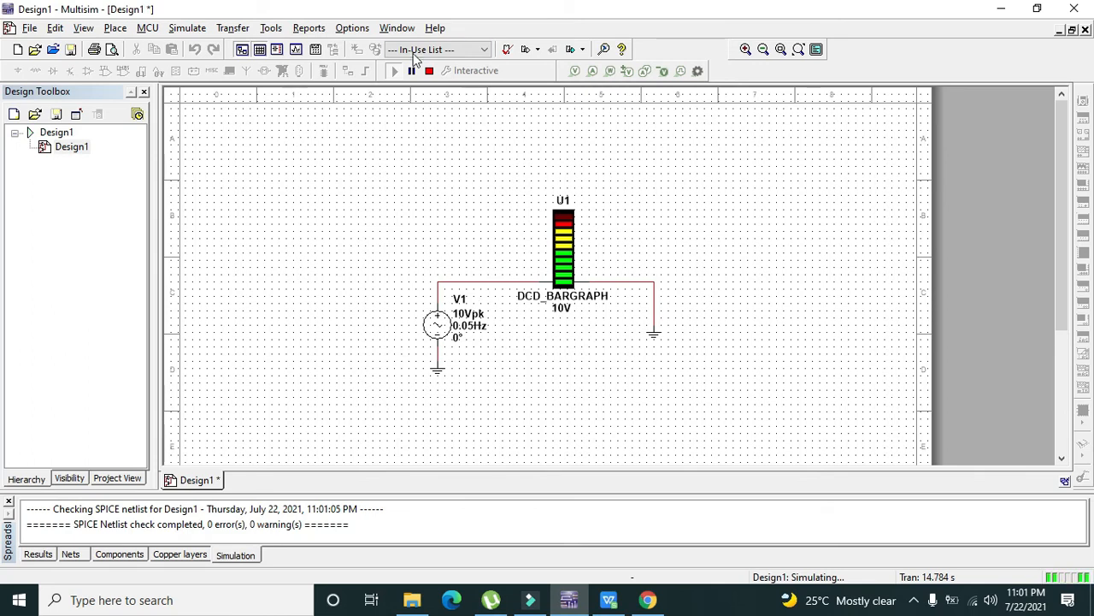
{"action": "left_click", "coordinate": [437, 328]}
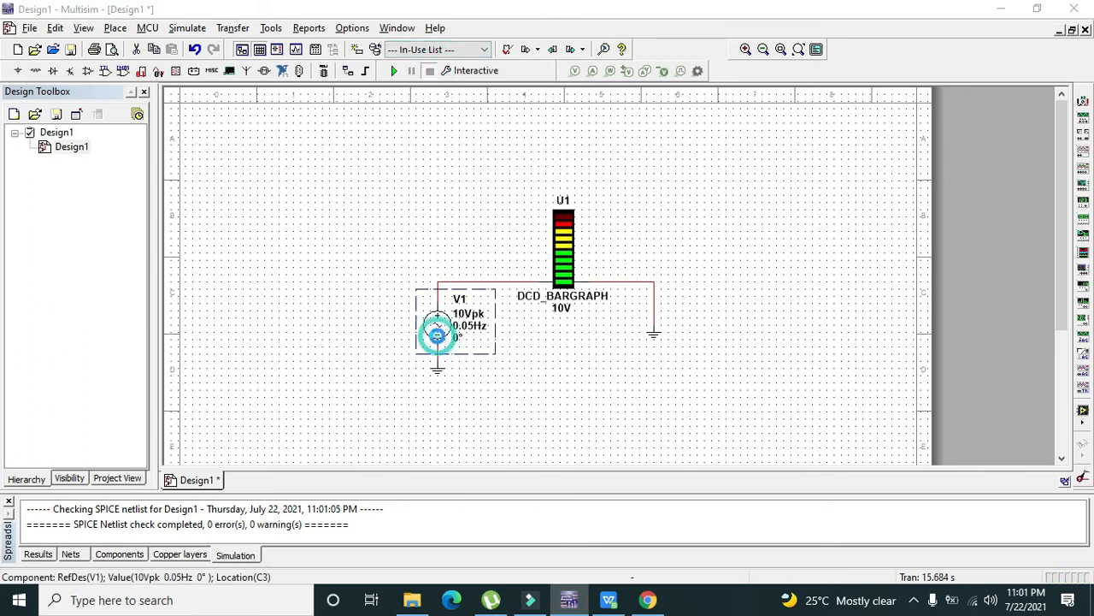
- Change the AC source V1 peak voltage to 11 Vpk
{"action": "double_click", "coordinate": [437, 333]}
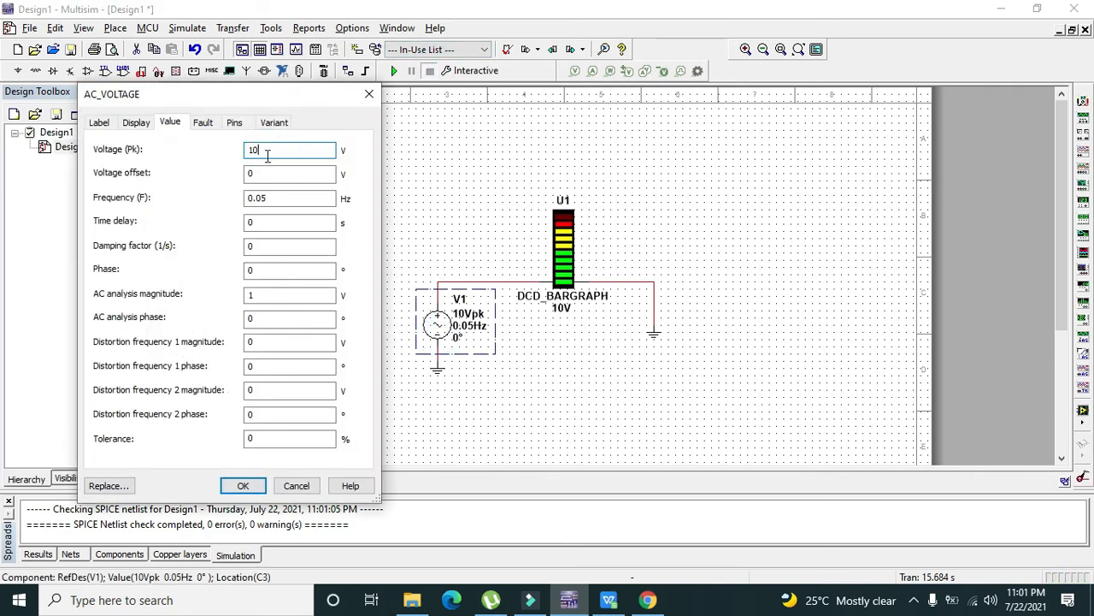
{"action": "type", "text": "11"}
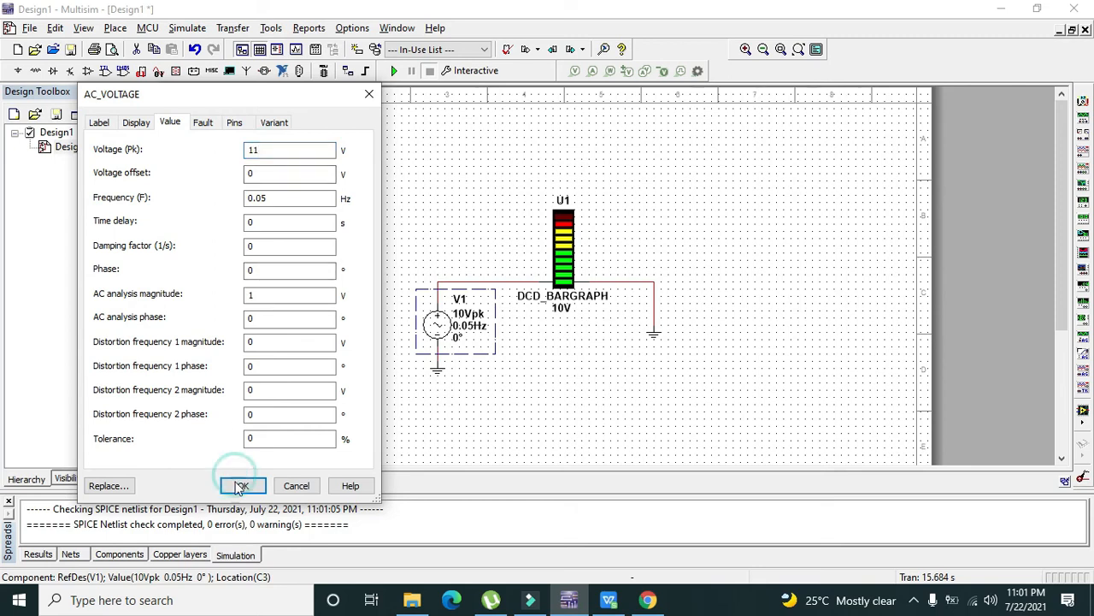
{"action": "left_click", "coordinate": [243, 485]}
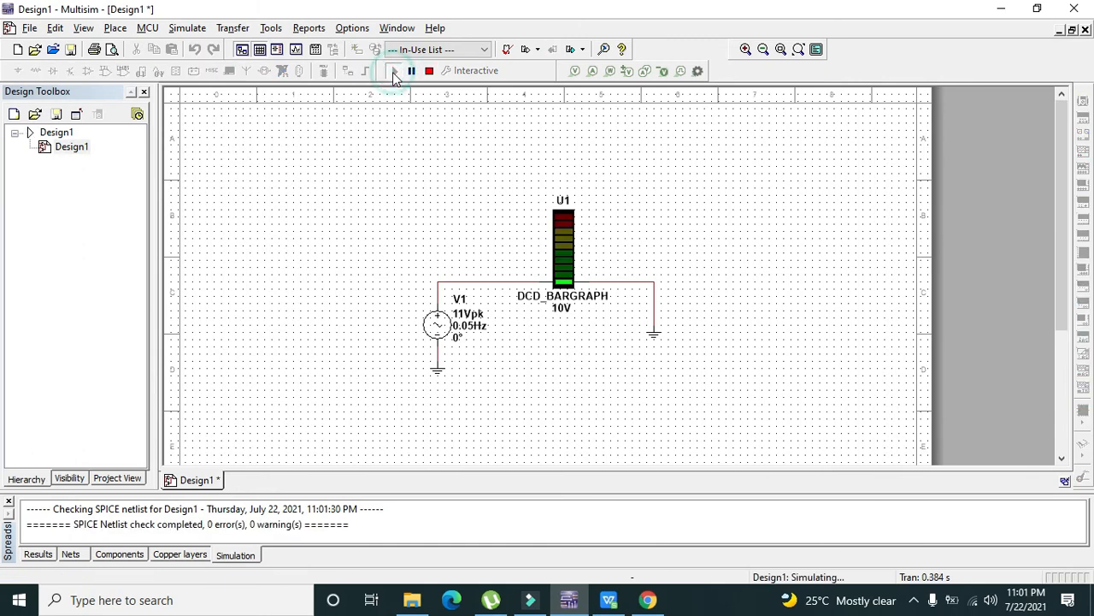